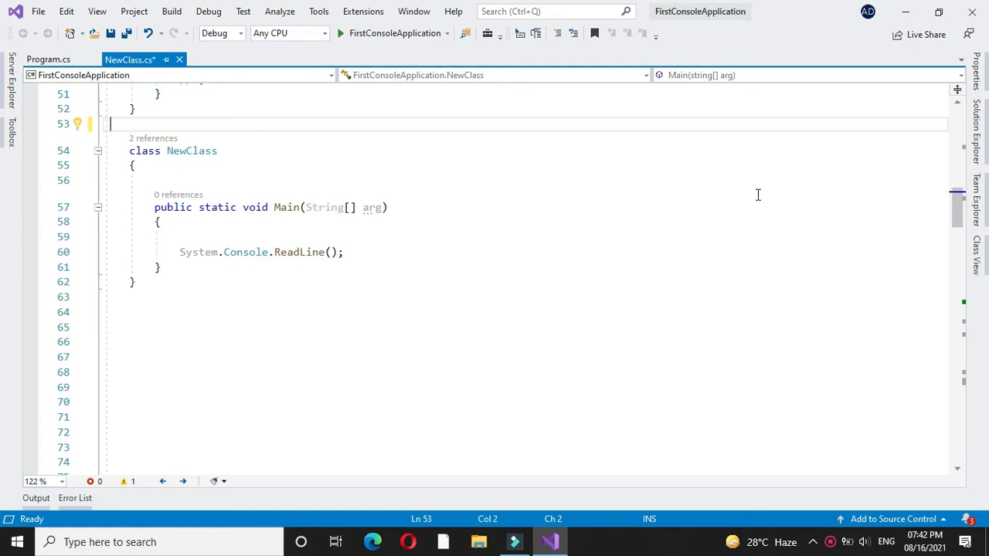
- Write comments describing the simple interest program and the formula Amount*Interest Rate*time/100
text(// p)
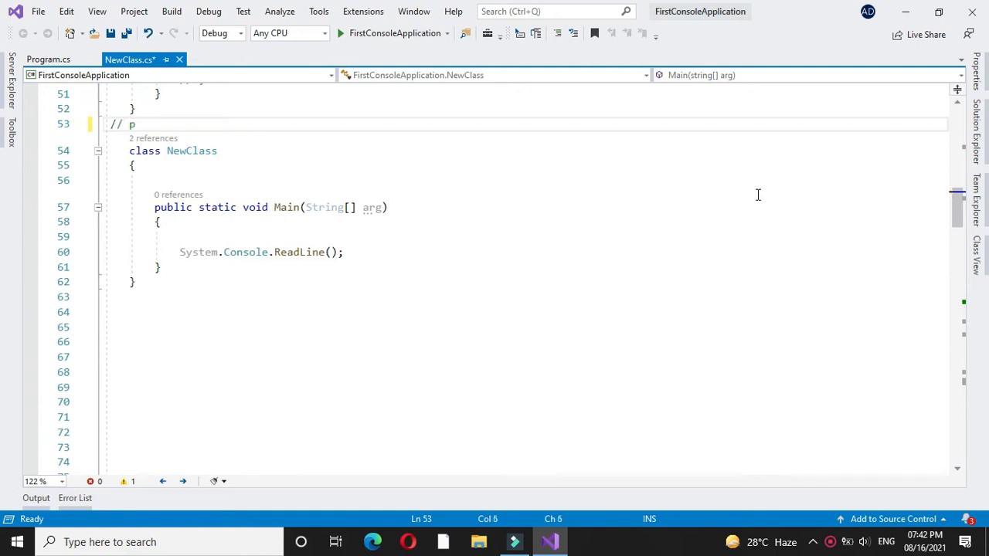
text(rogram to calculate)
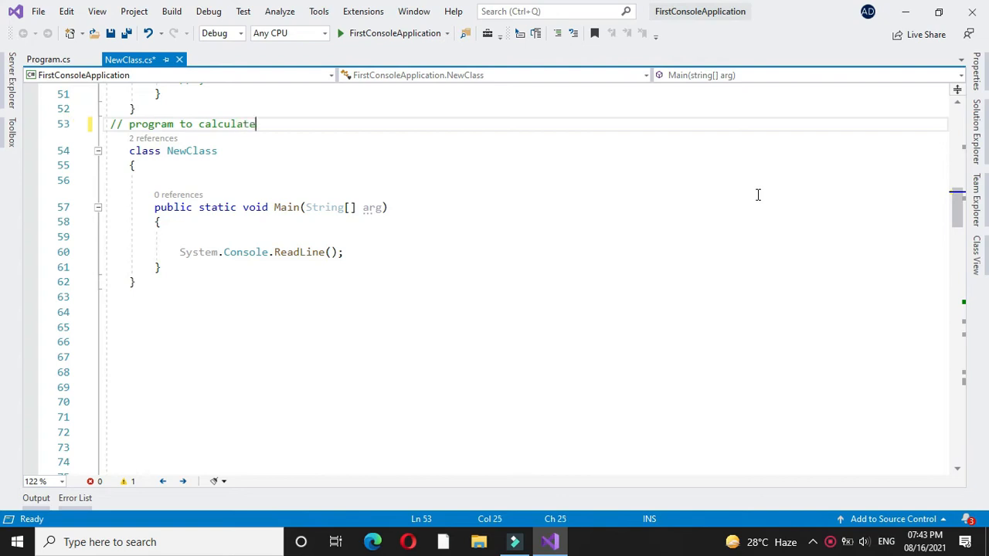
text(simple interest using constructor)
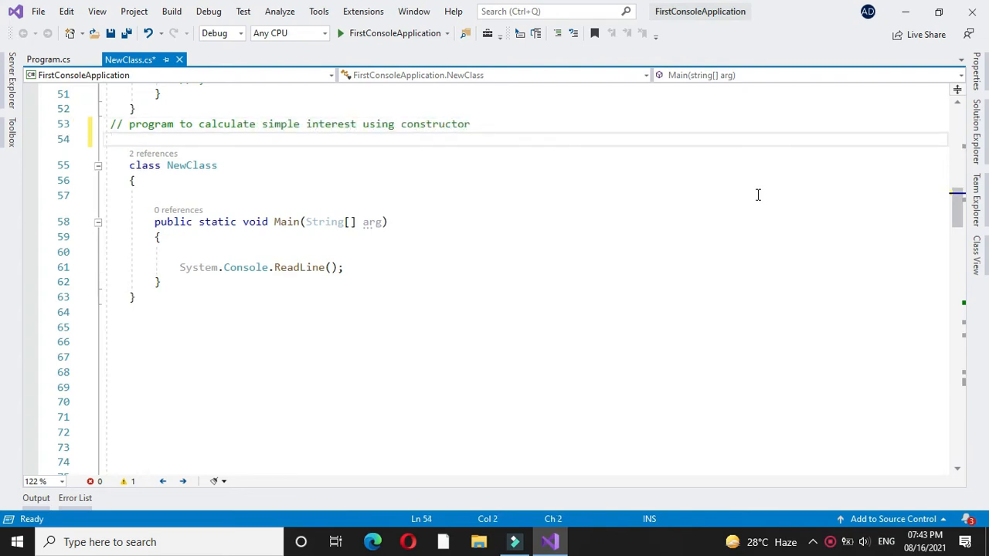
text(//Simple Interest=Amount*Interest Rate*time/100)
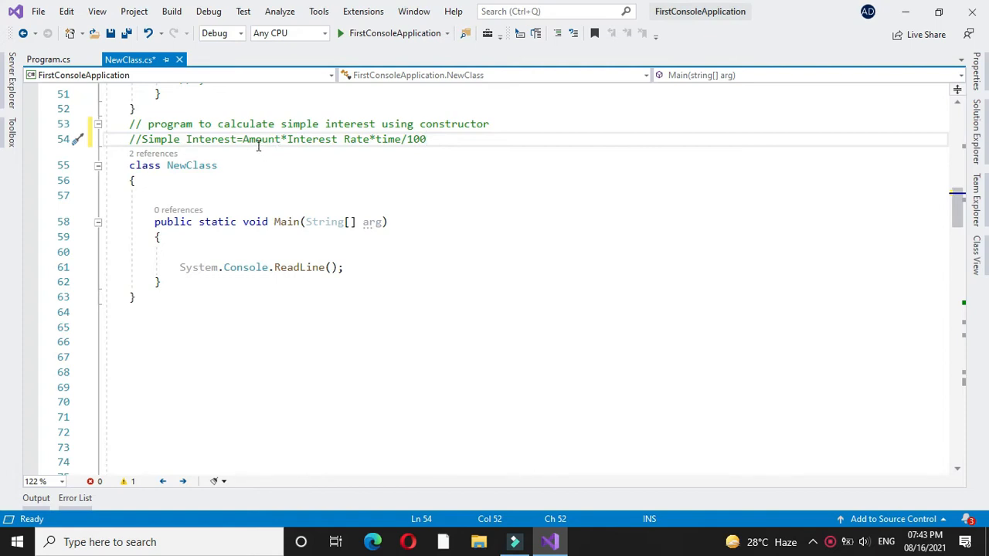
mouse_move(327, 147)
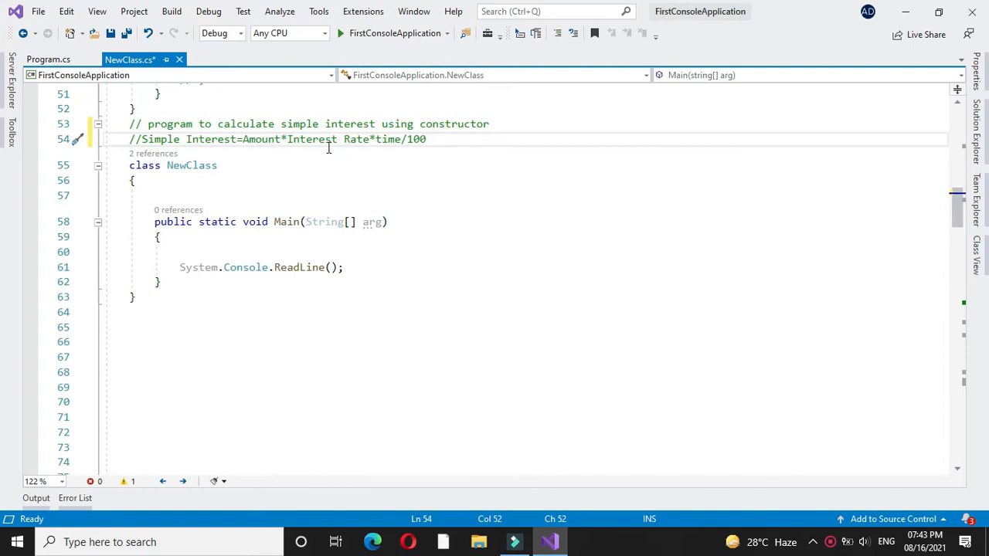
mouse_move(380, 145)
text(class)
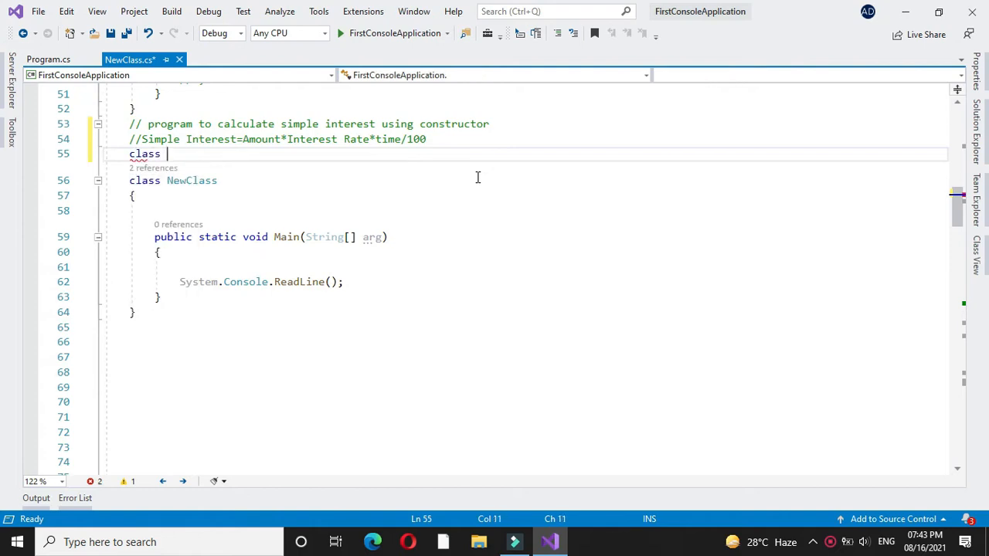
- Declare class SimpInt with fields int pAmt, t; and double irate, sint;
text(SimpInt)
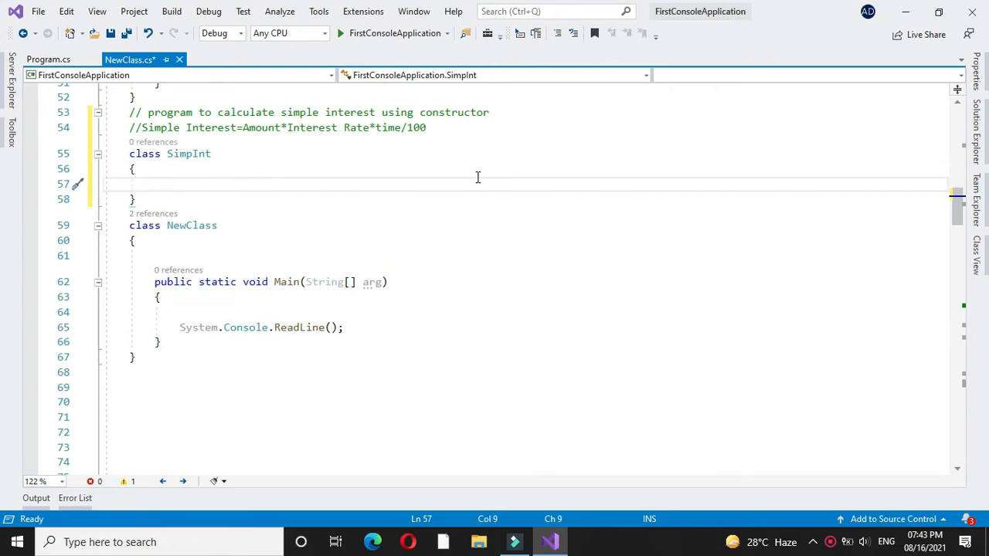
text(int)
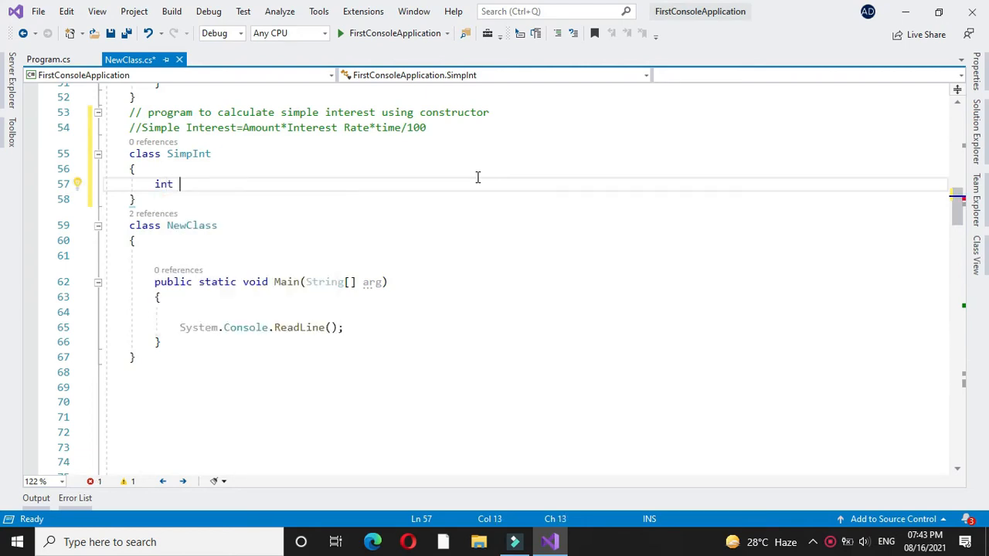
text(pAmt, ;)
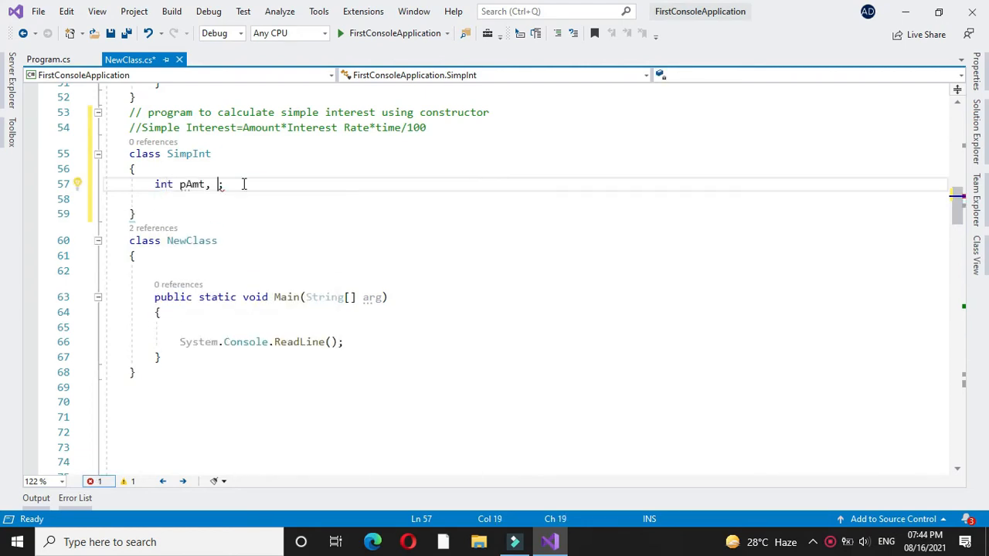
text(t)
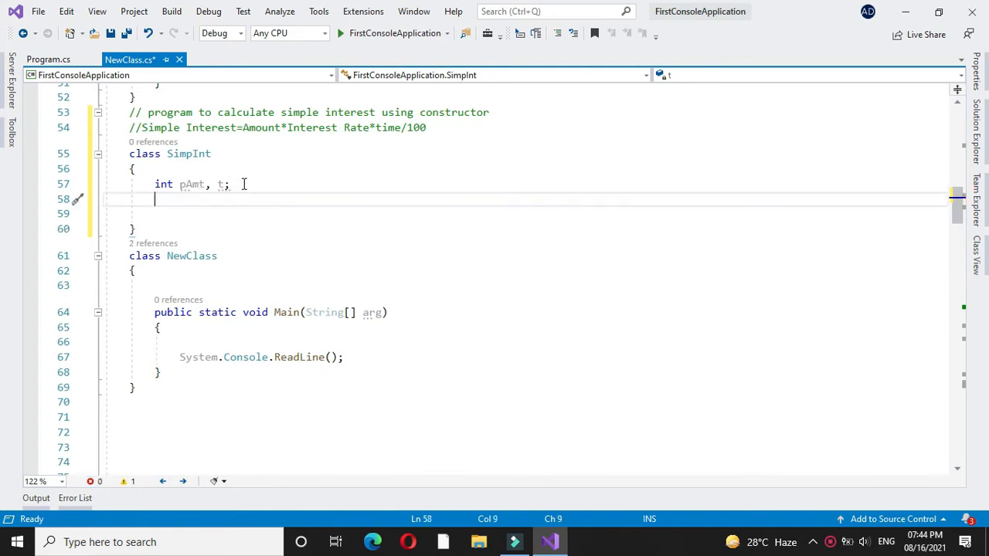
text(double)
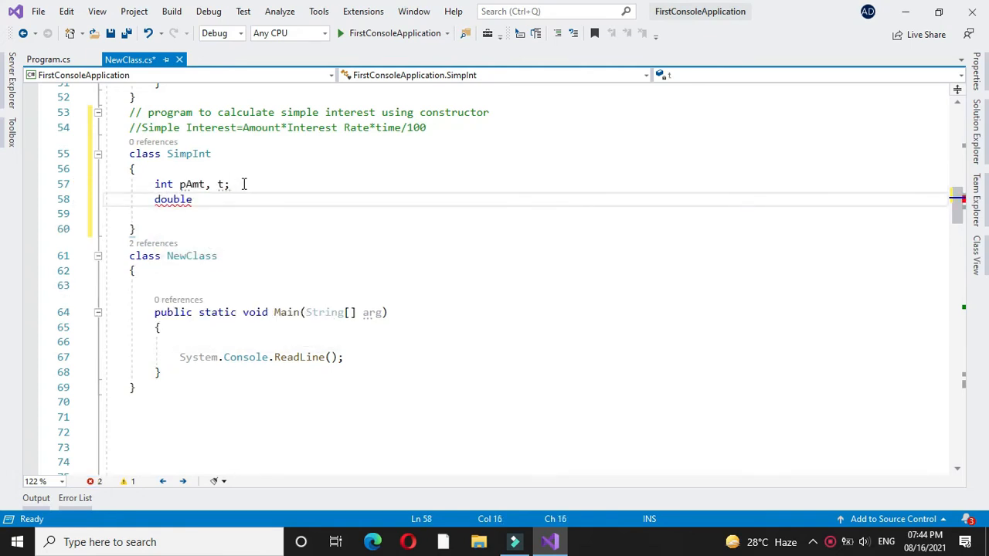
text(i)
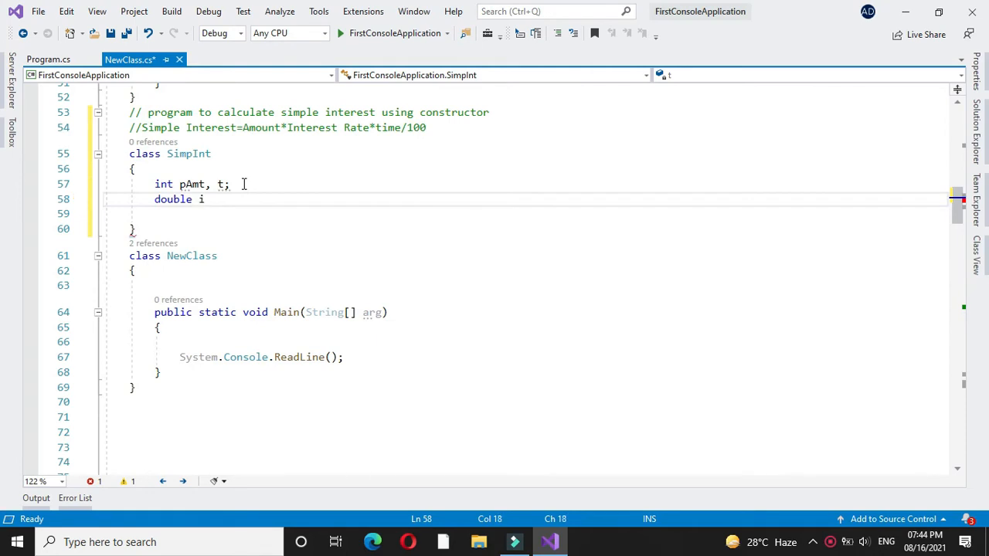
text(rate,)
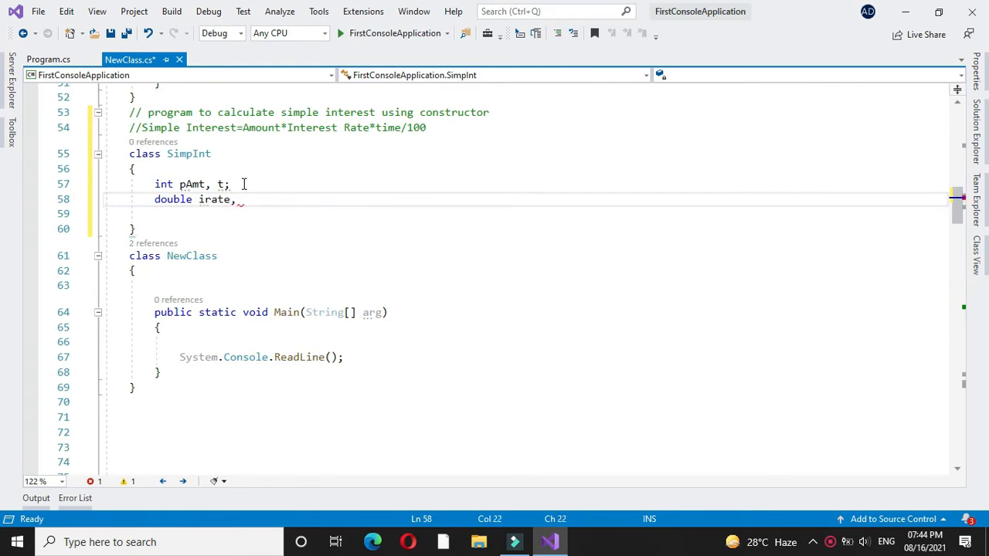
text(sint;)
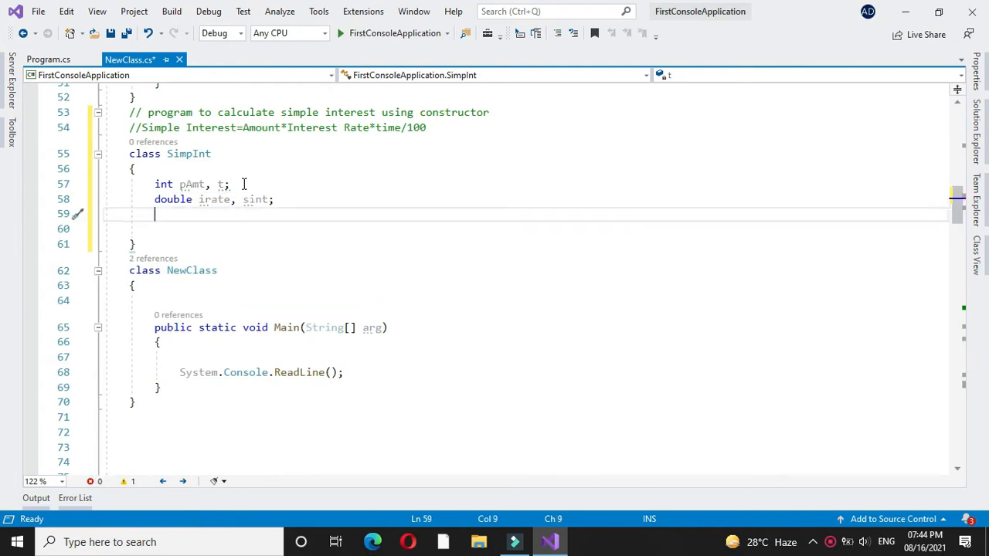
- Write the constructor signature public SimpInt(int p, int t, double r) with empty braces
text(p)
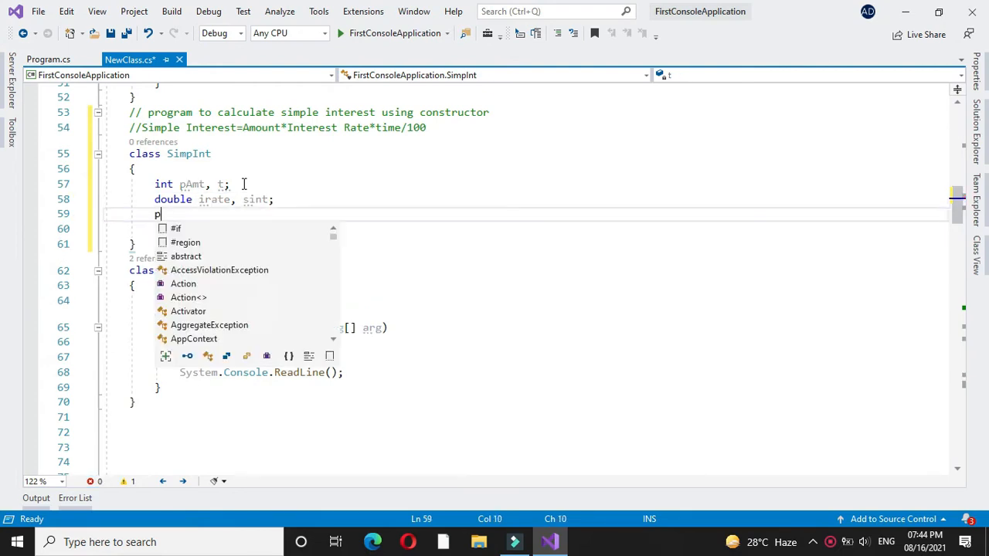
text(ublic SimpInt()
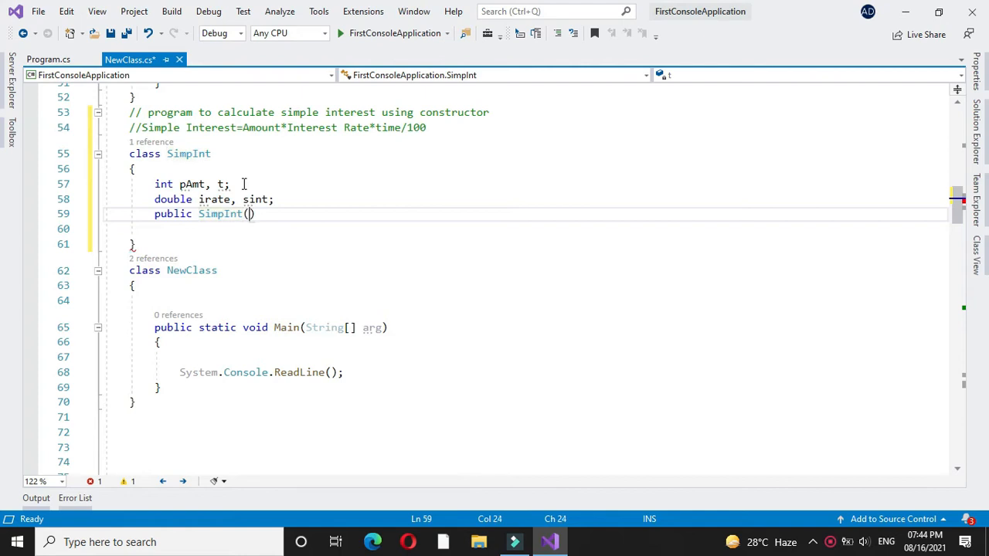
text(int p,i)
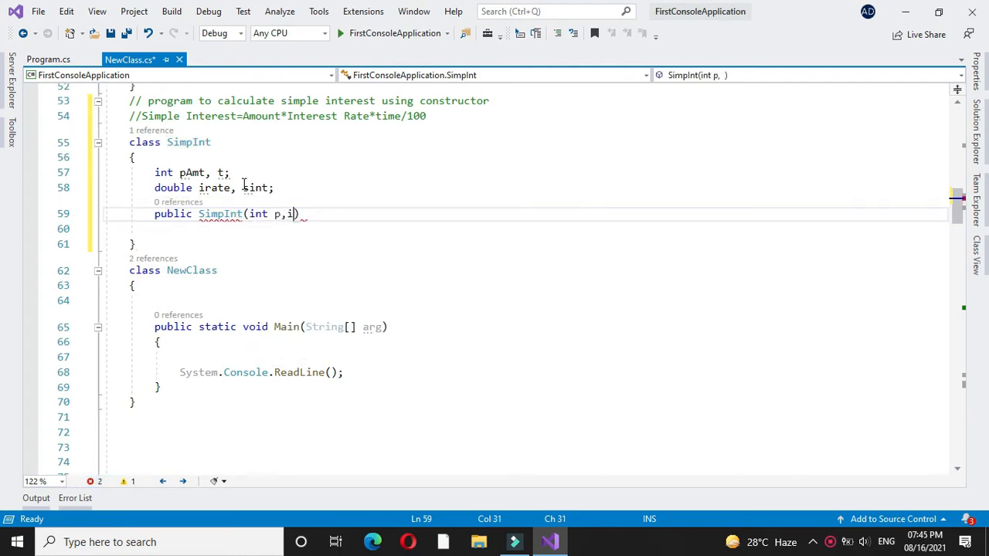
text(nt)
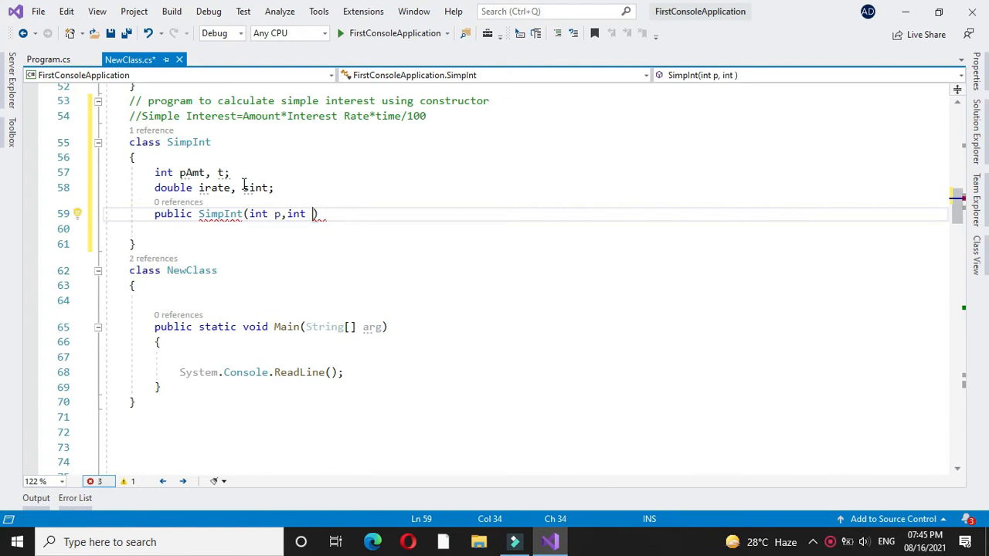
text(r)
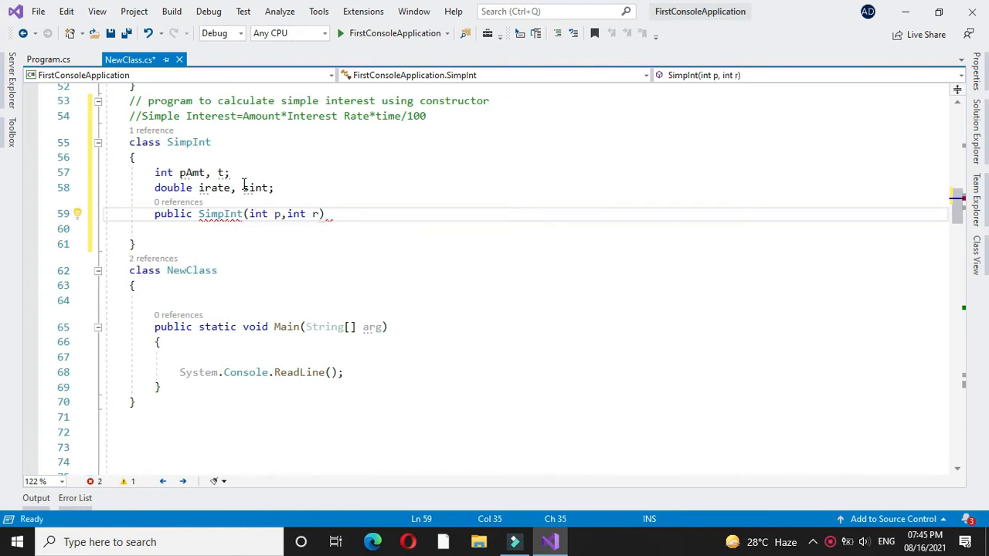
text(,do)
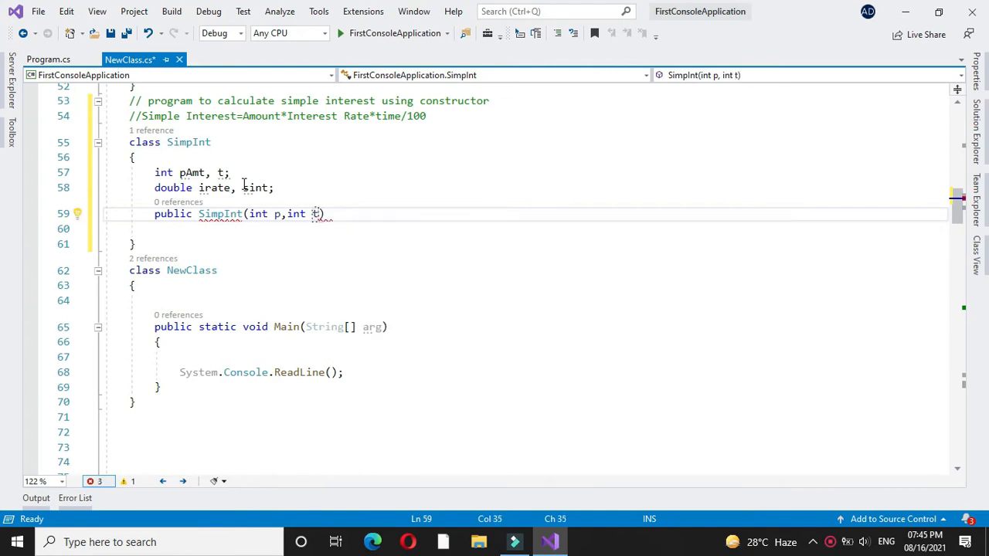
text(,)
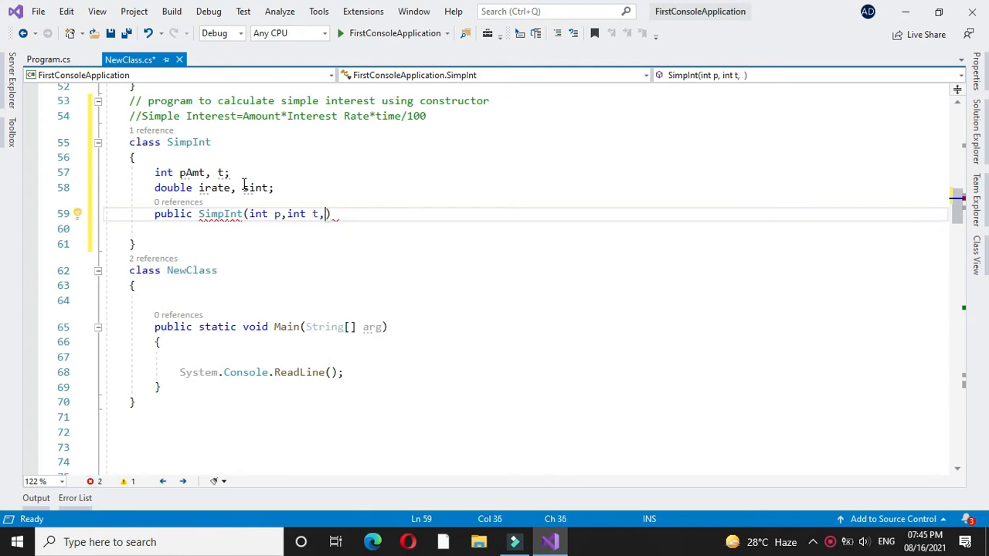
text(double r)
click(527, 229)
text({)
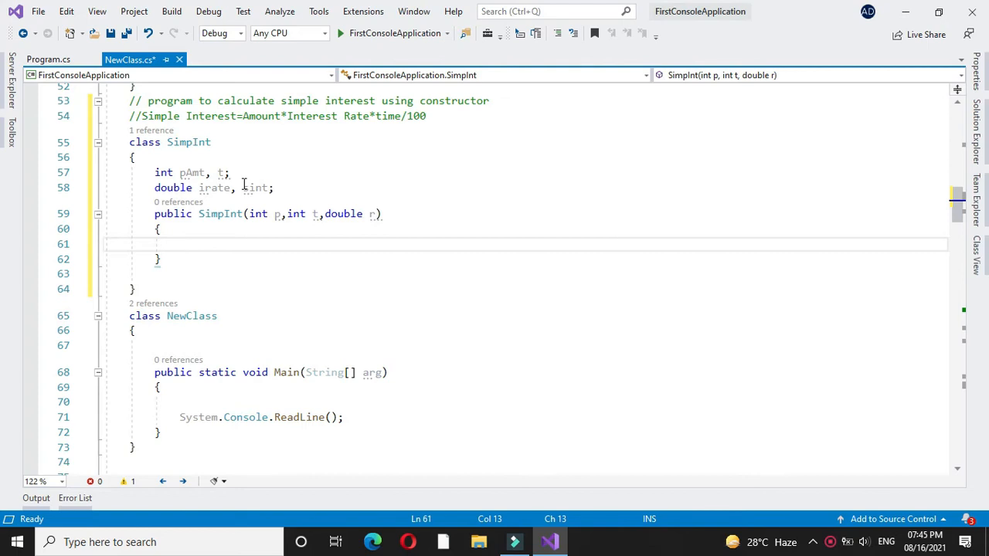
- Assign this.pAmt = p; this.t = t; this.irate = r; in the constructor body
text(th)
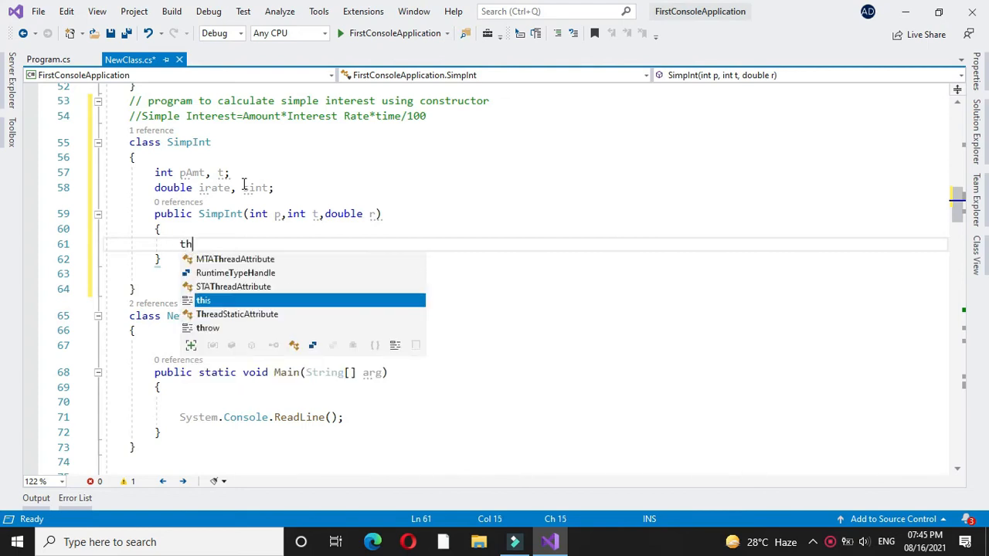
text(is.)
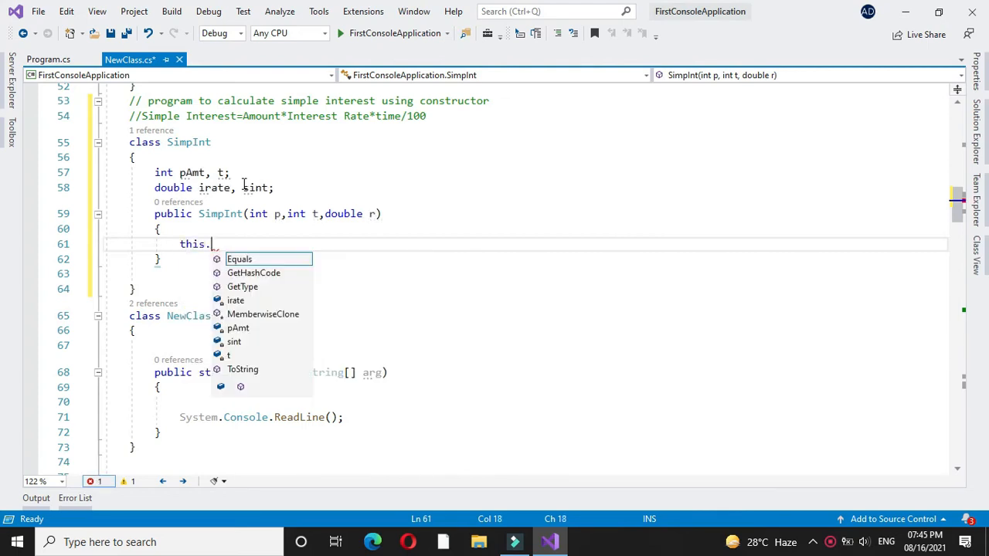
text(pAmt = p;)
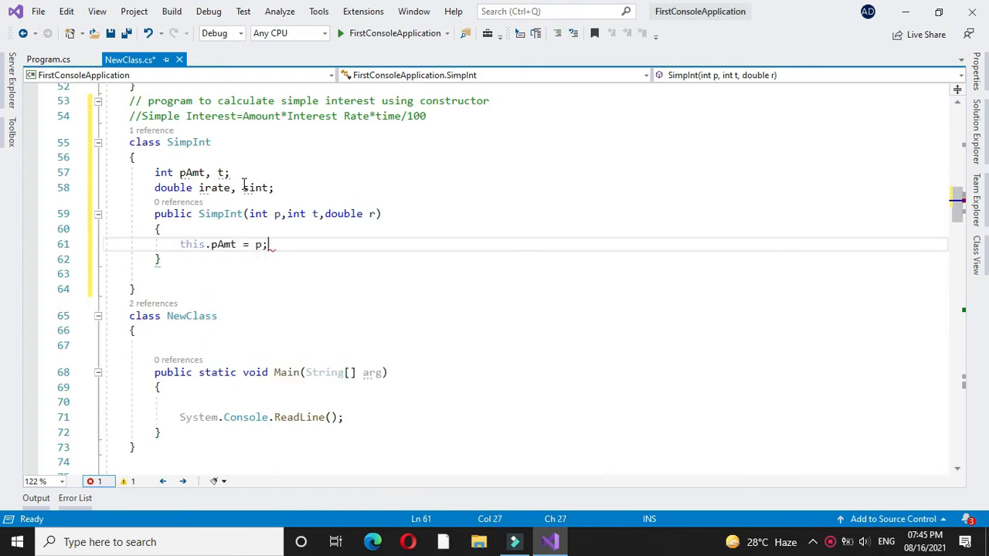
text(thi)
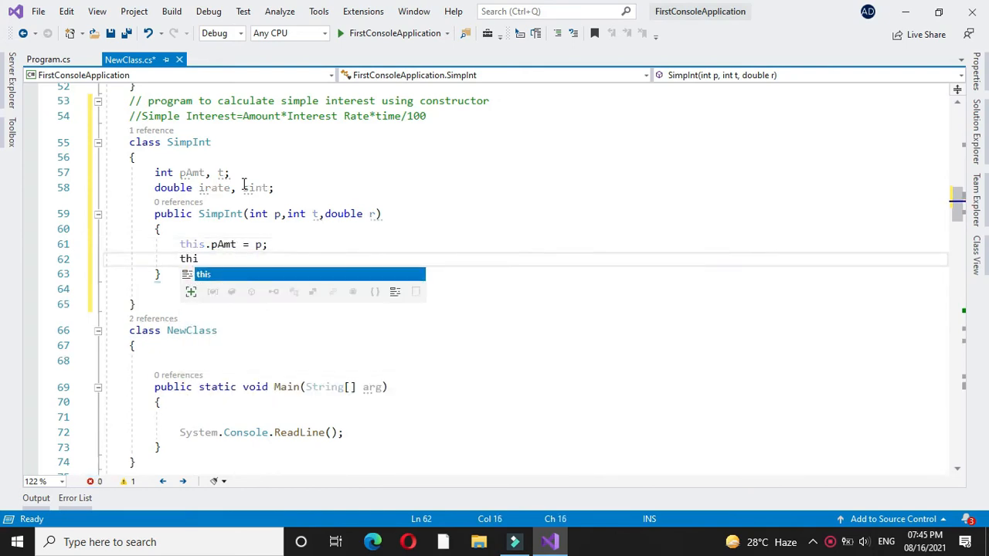
text(t = t;)
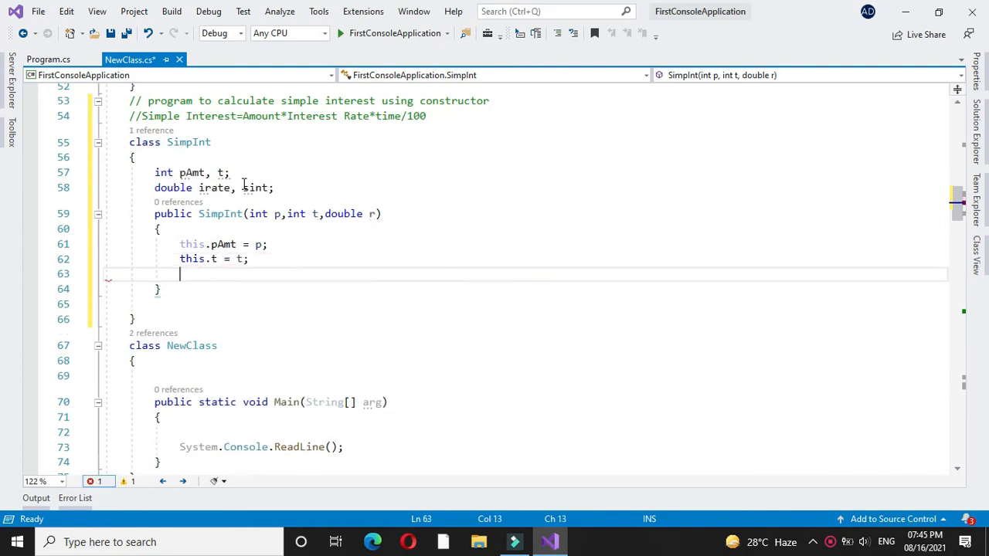
text(this.)
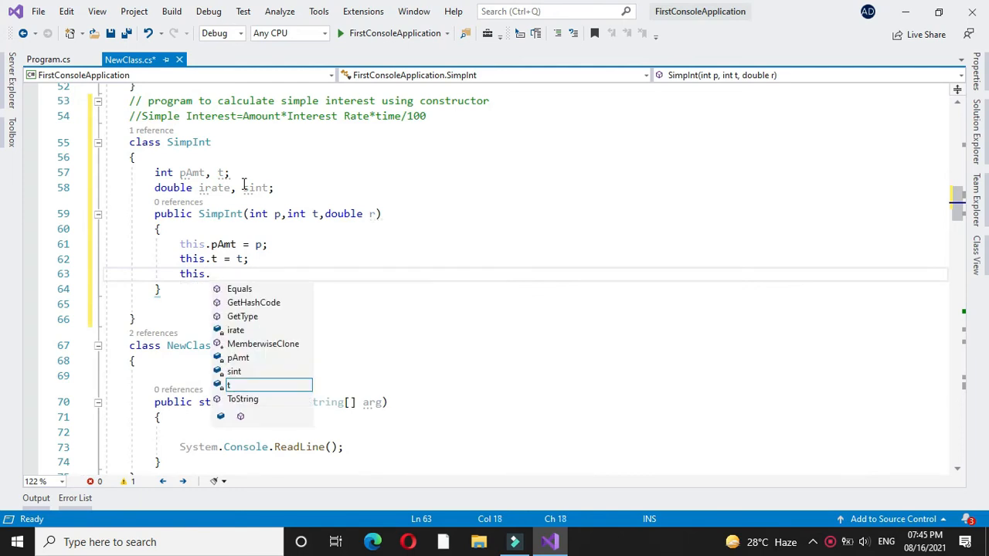
text(irate=)
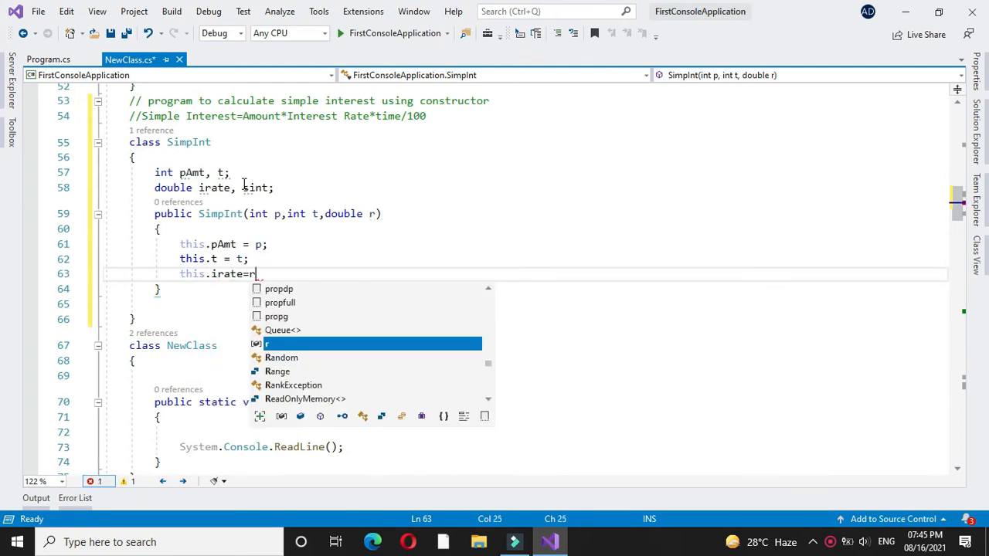
text(r;)
click(523, 304)
text(public void)
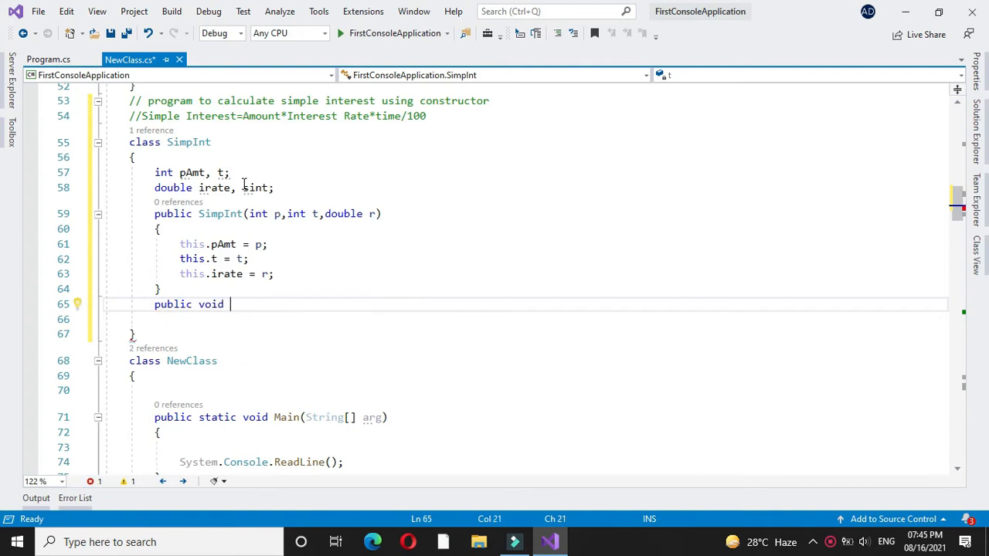
- Add public void SimpleInterest() computing sint = pAmt * irate * t / 100
text(SimpleInterest())
click(525, 319)
text({)
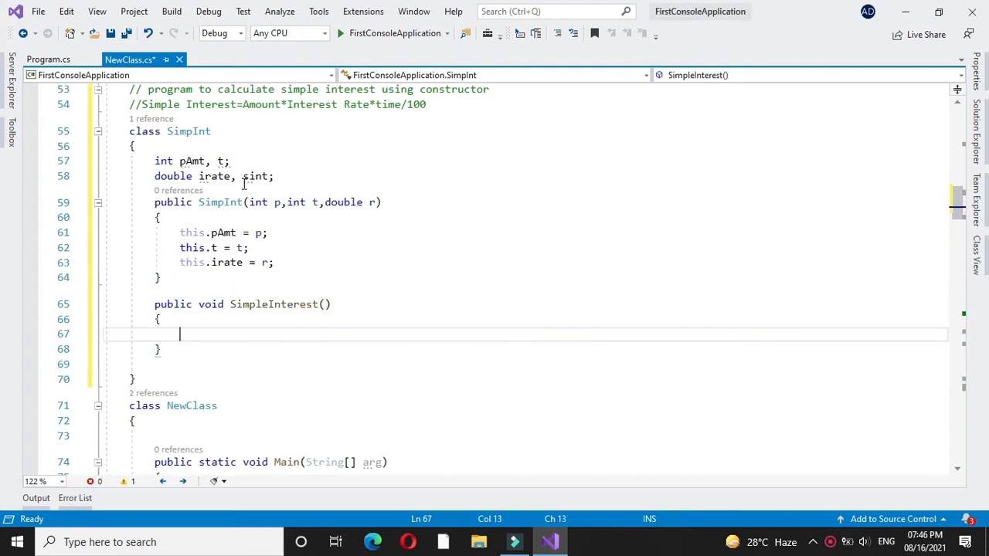
text(s)
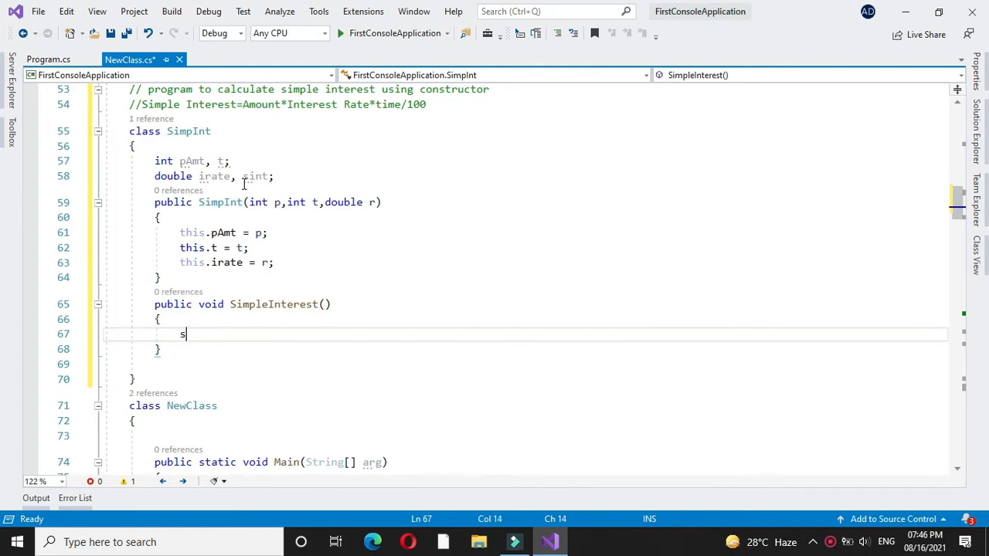
text(int)
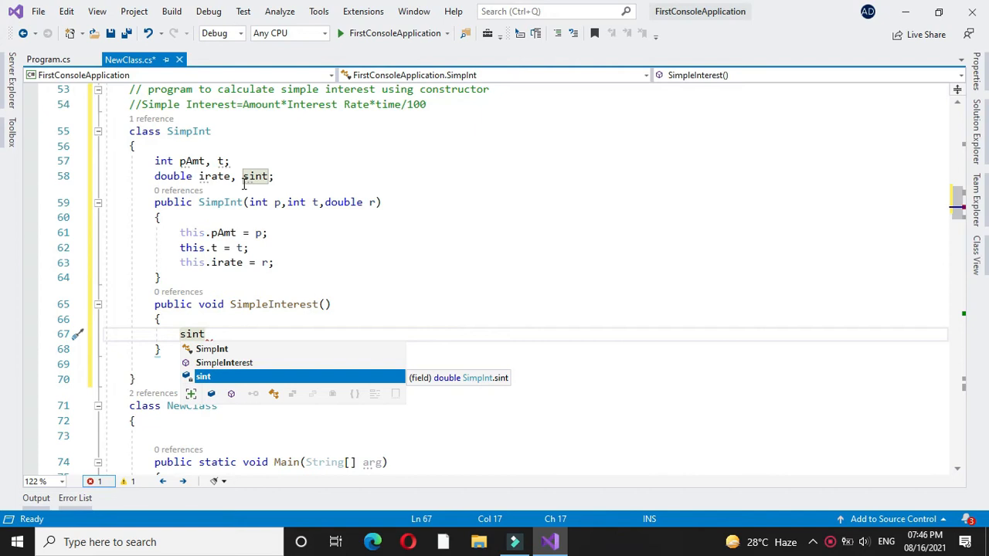
text(=)
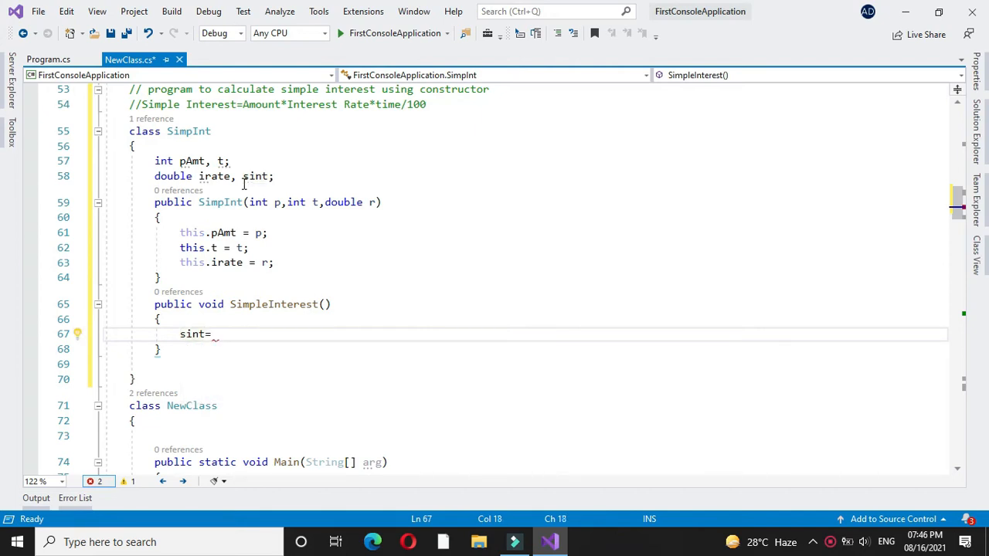
text(pAmt)
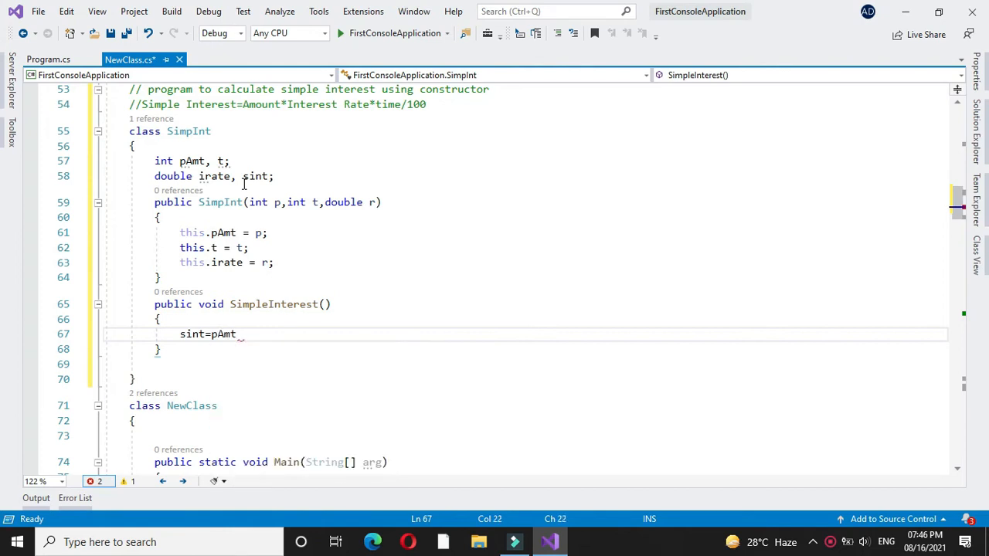
text(*)
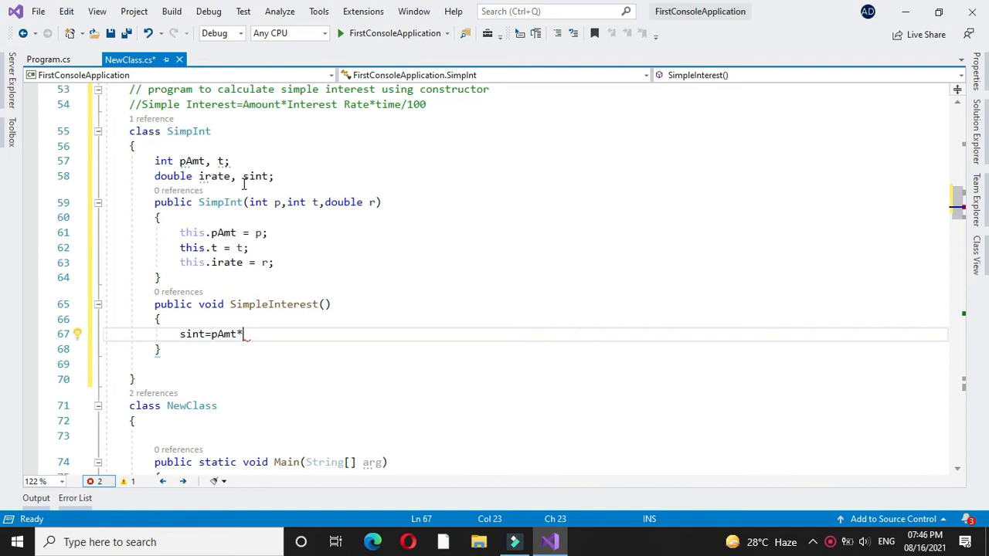
text(*)
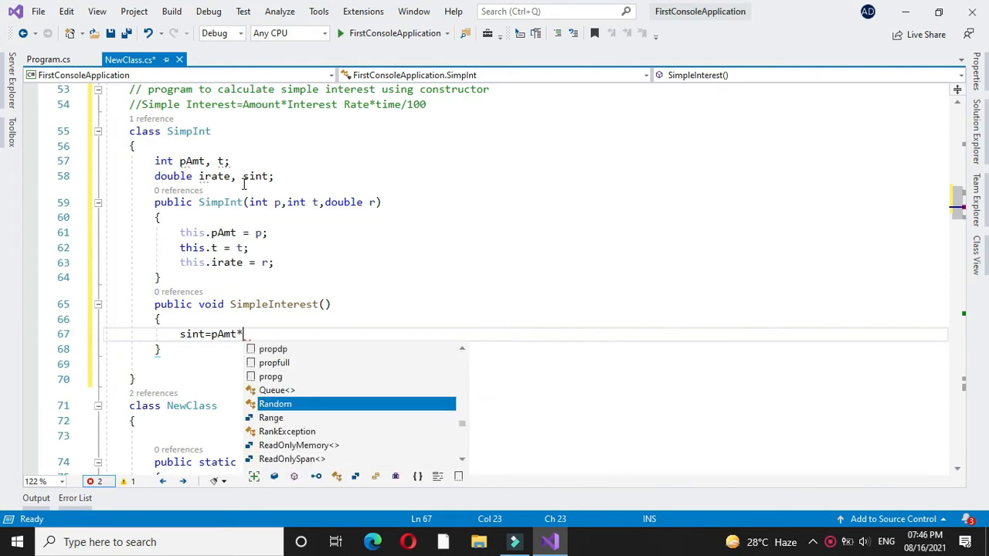
text(irate)
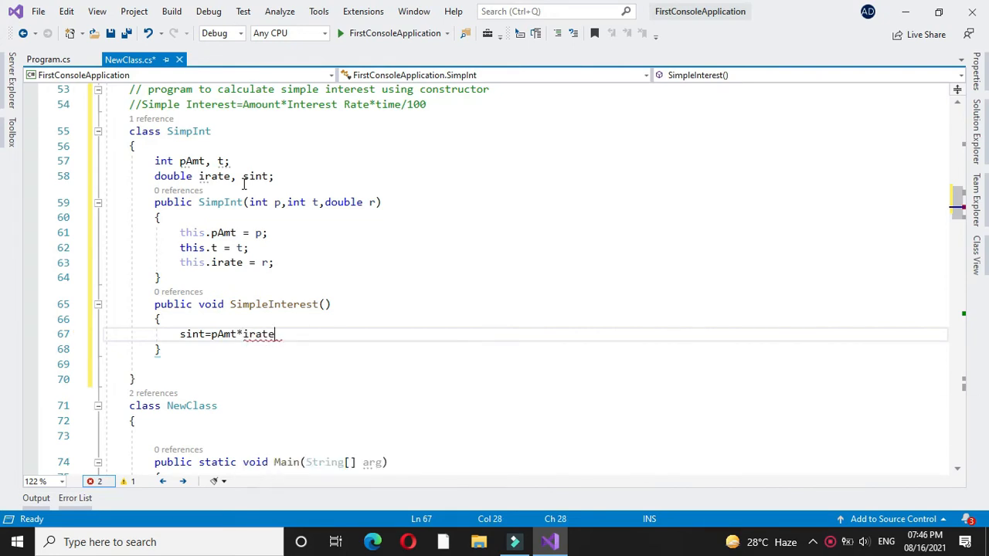
text(*)
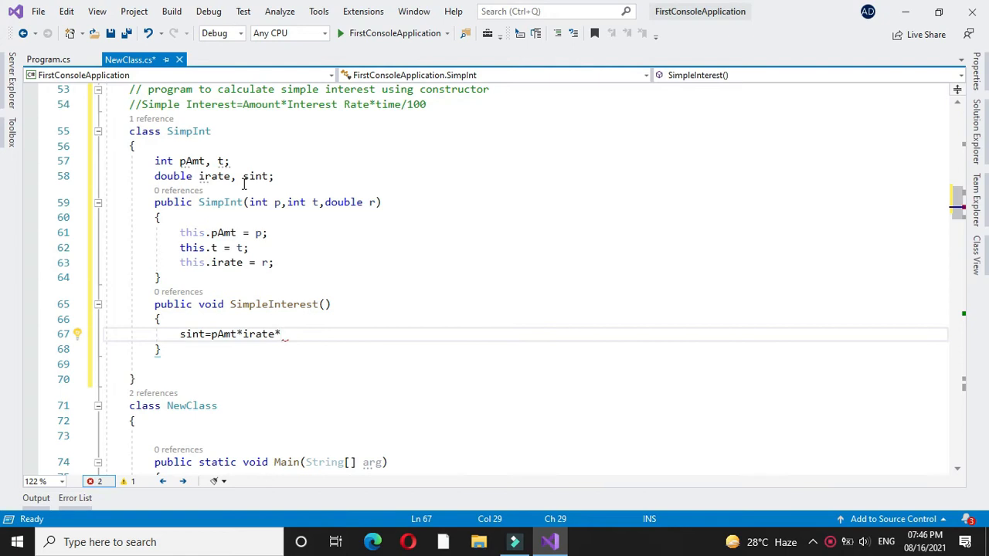
text(t / 100;)
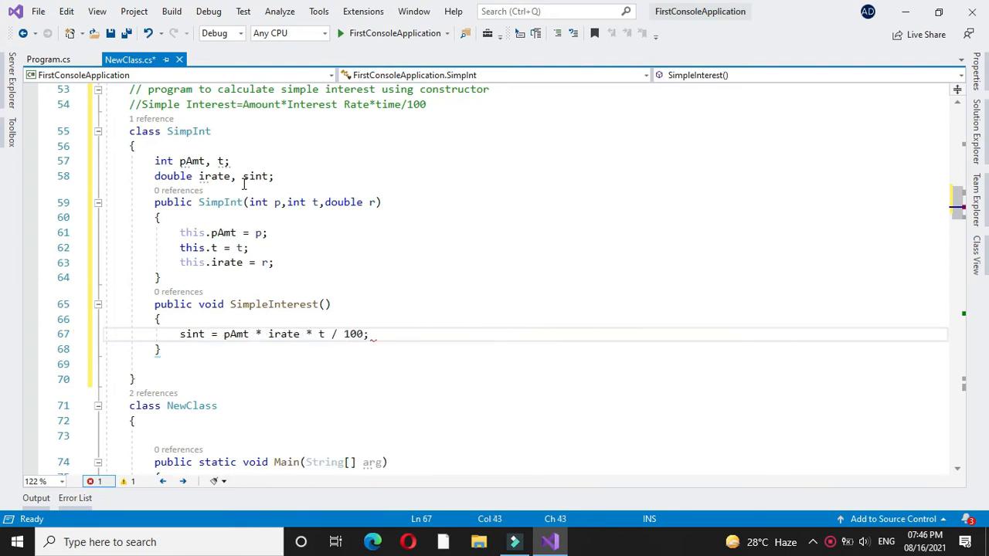
- Print the result with Console.WriteLine("Simple Interest {0}", sint)
text(console.WriteLine(")
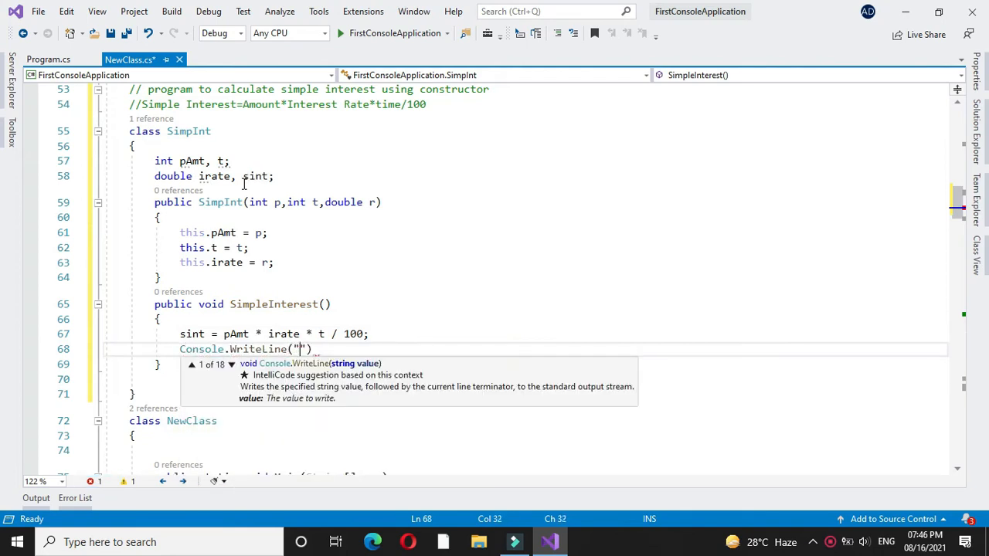
text(Simple Interest  {0})
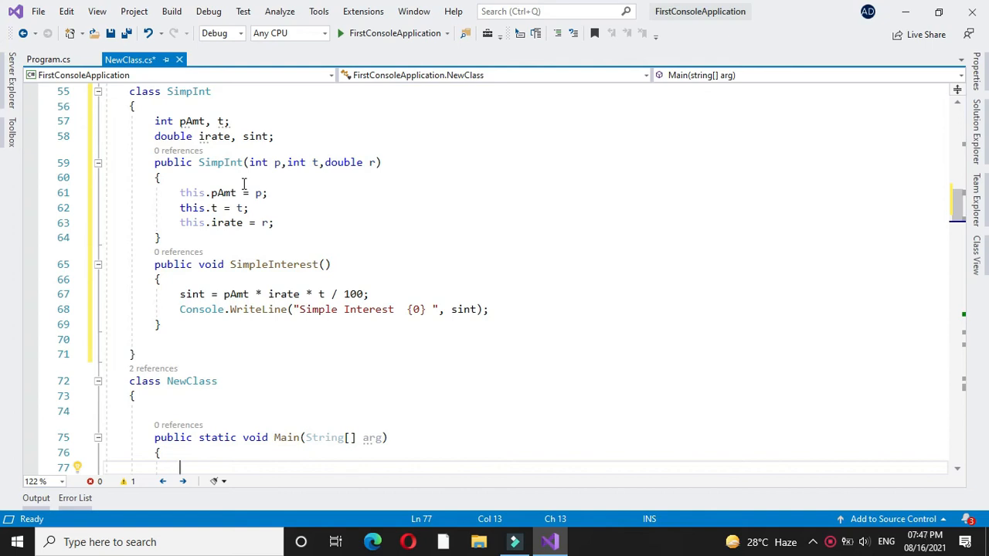
- Declare int p, t; and double r; at the start of Main
text(int)
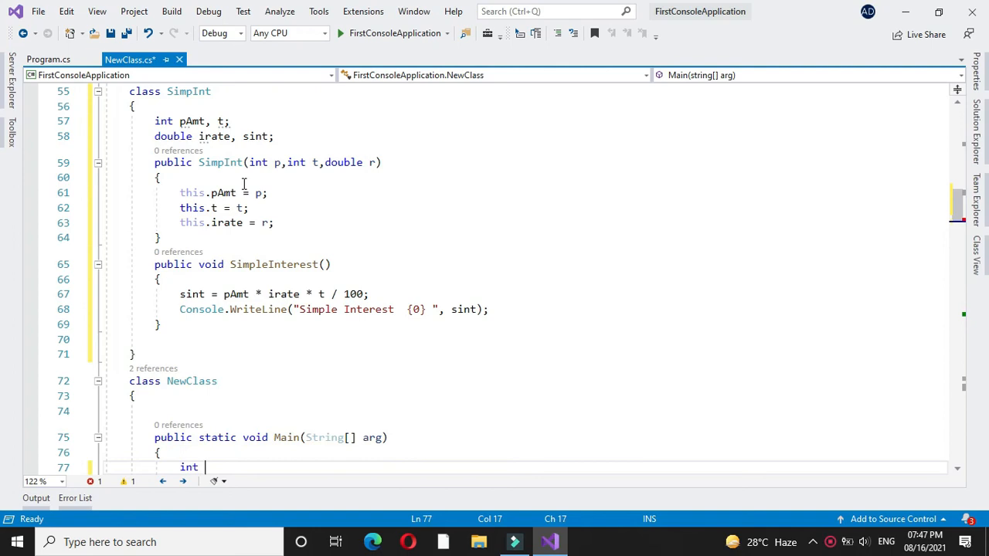
text(p, t;)
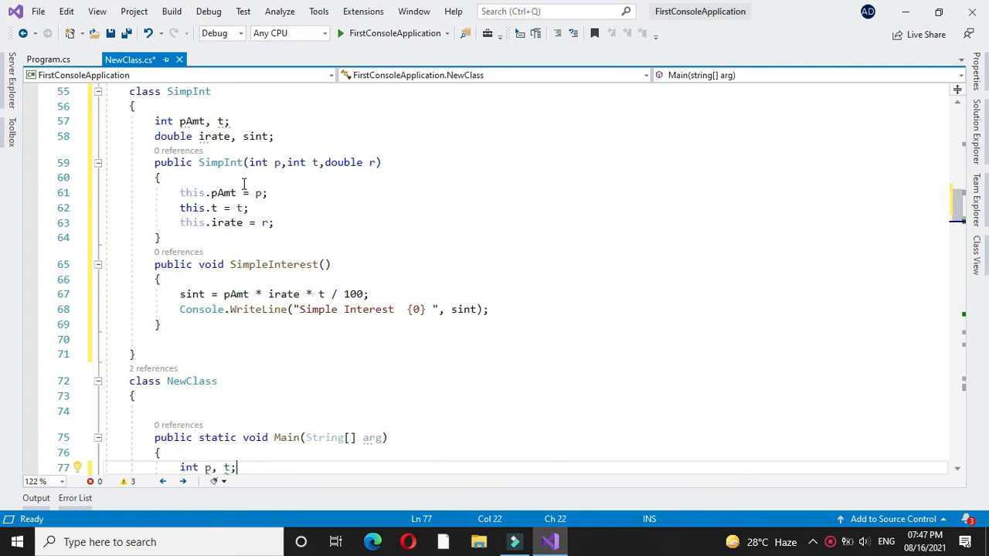
key(enter)
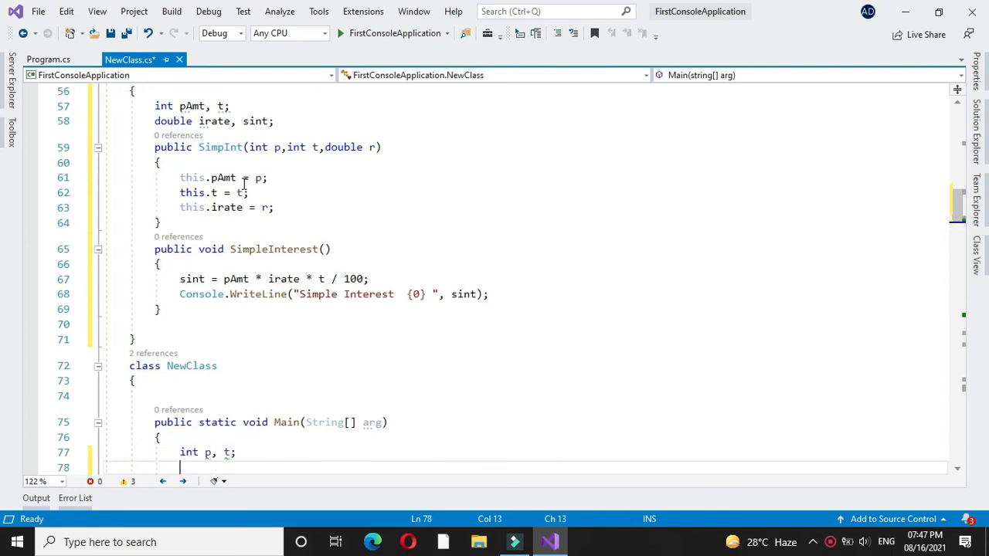
text(double)
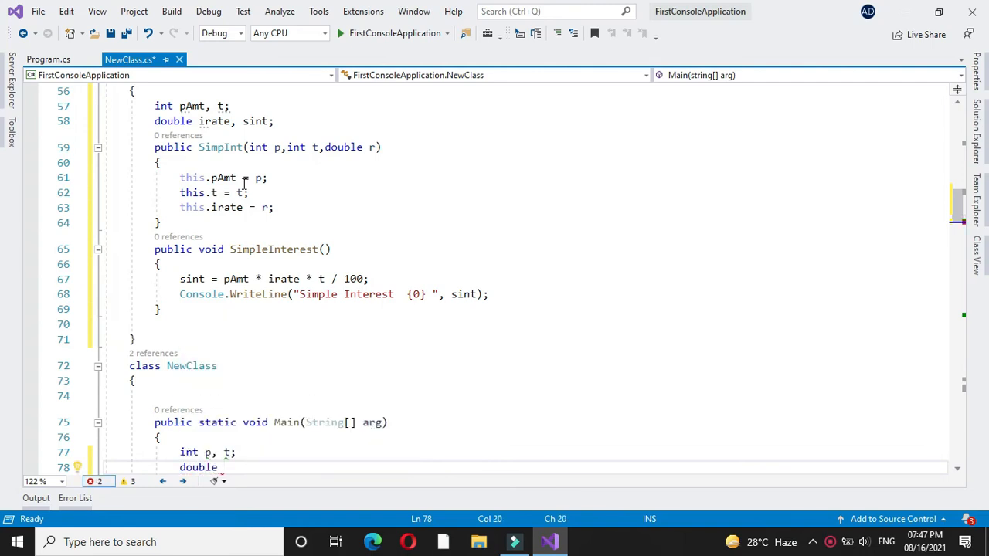
text(r)
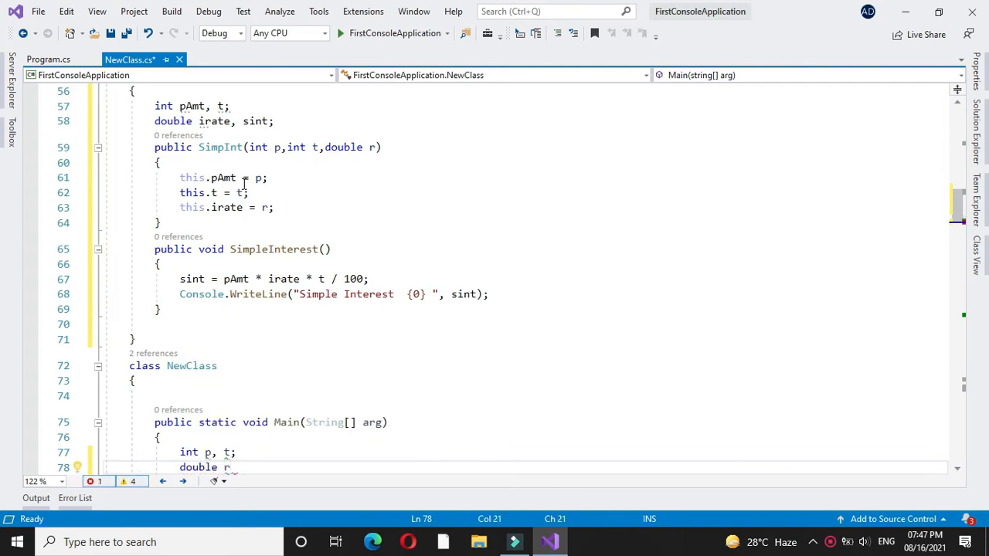
text(cons)
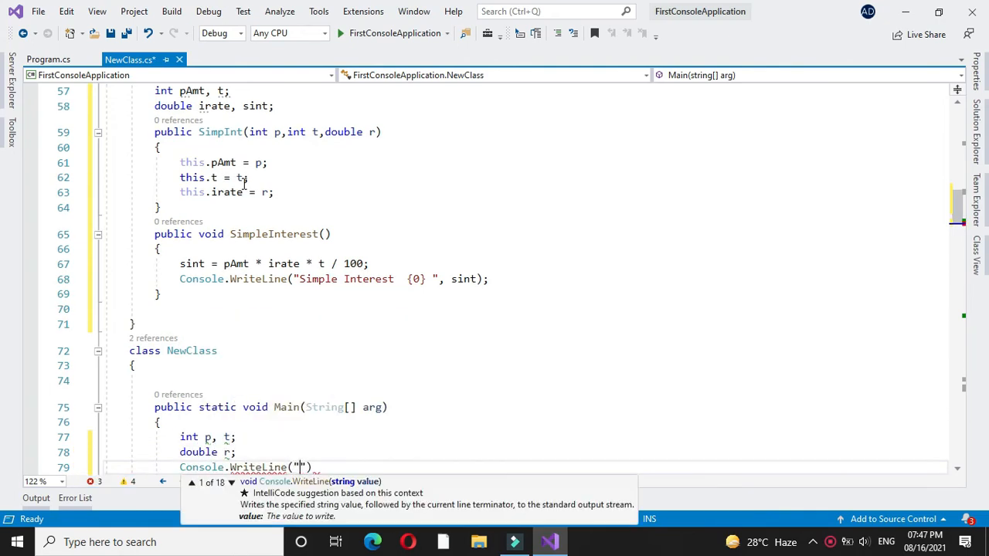
- Prompt for principle amount and time in years, reading them into p and t via Convert.ToInt32
text(Enter Principle A)
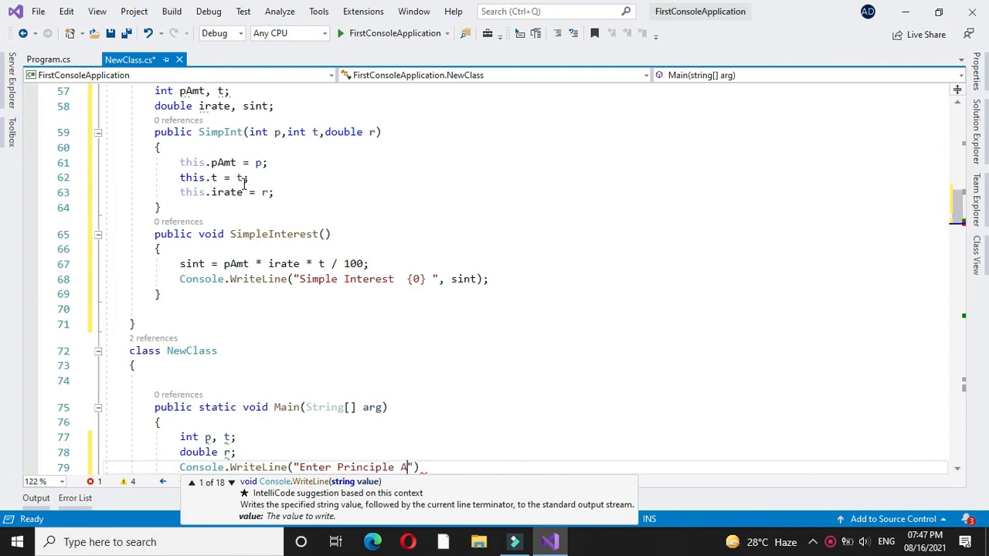
text(mount)
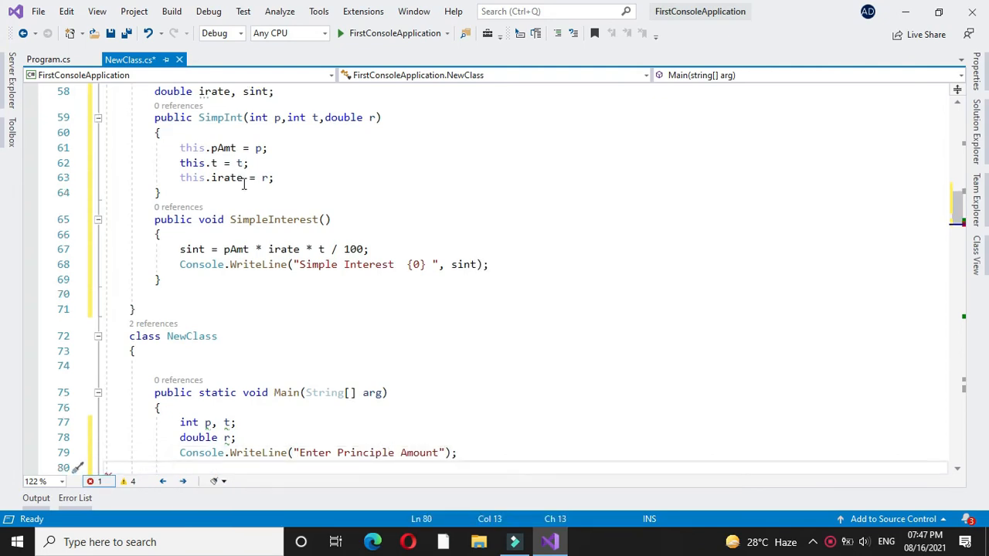
text(p)
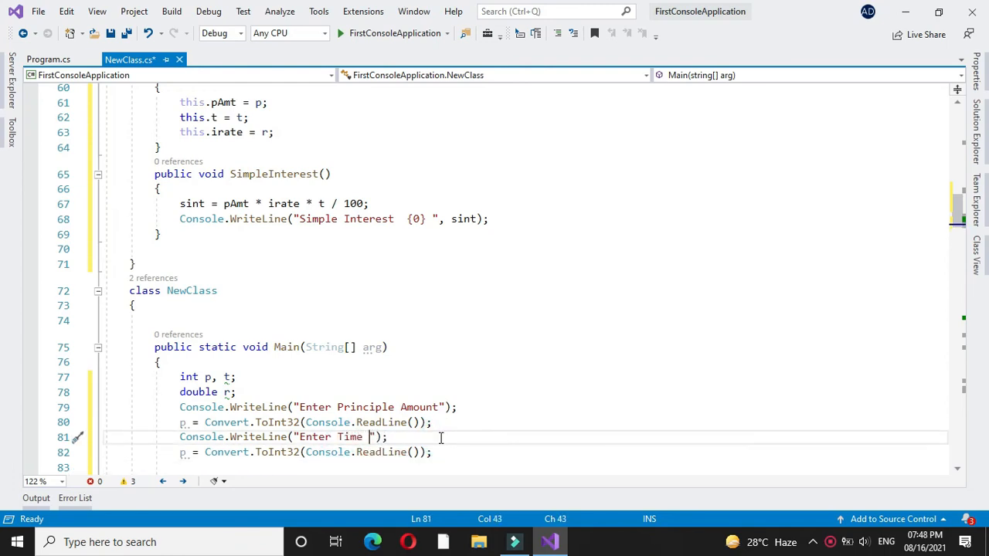
text(In Year)
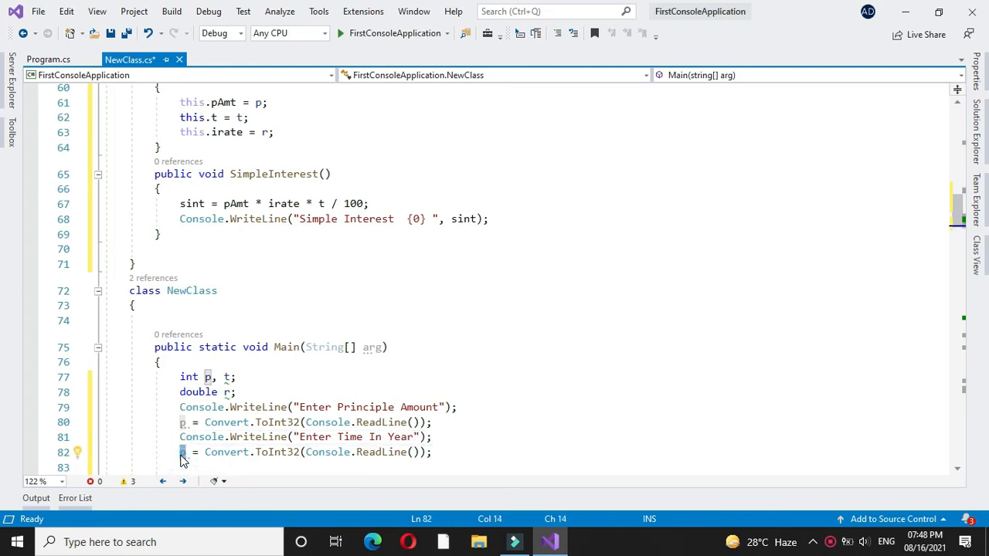
text(t)
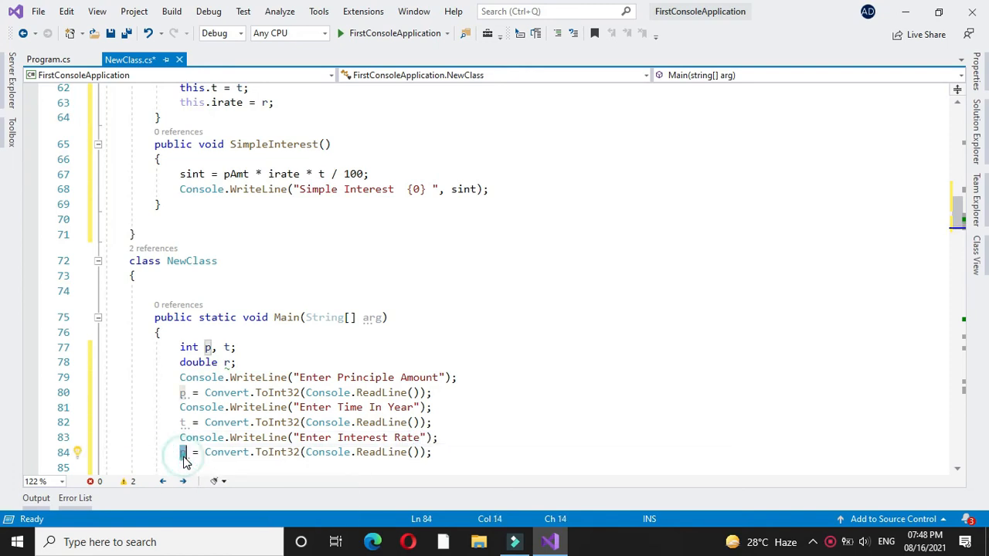
- Prompt for interest rate and read it into r via Convert.ToDouble, then begin the SimpInt statement
text(r)
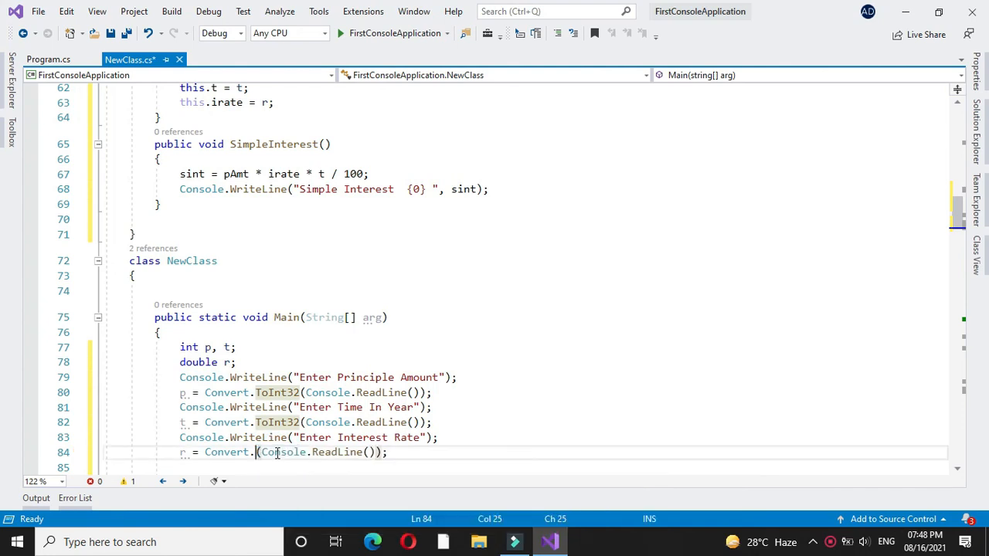
text(to()
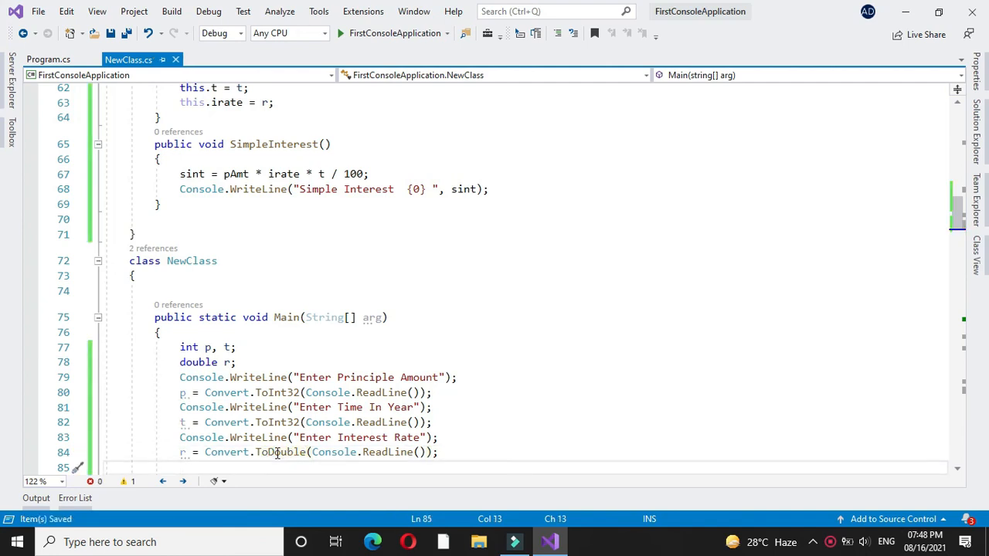
text(sim)
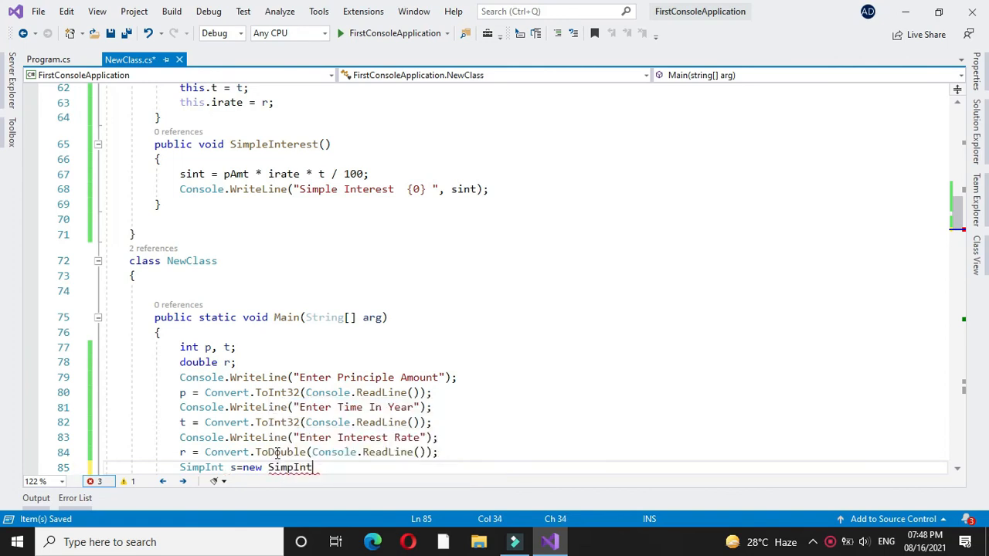
- Write SimpInt s = new SimpInt(p, t, r); and s.SimpleInterest(); then start the build
text(())
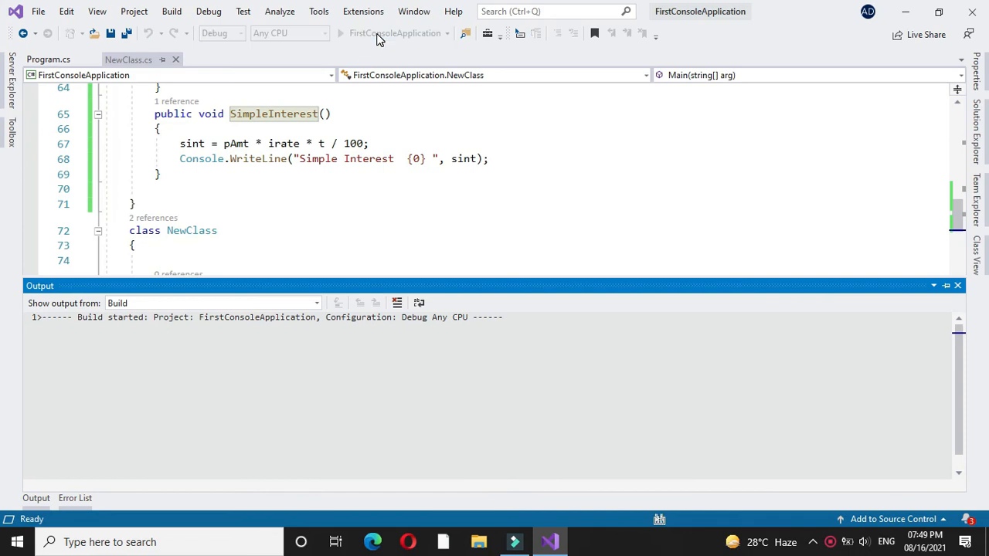
- Run the program entering 100000, 2 and 8 so it prints Simple Interest 16000
click(340, 32)
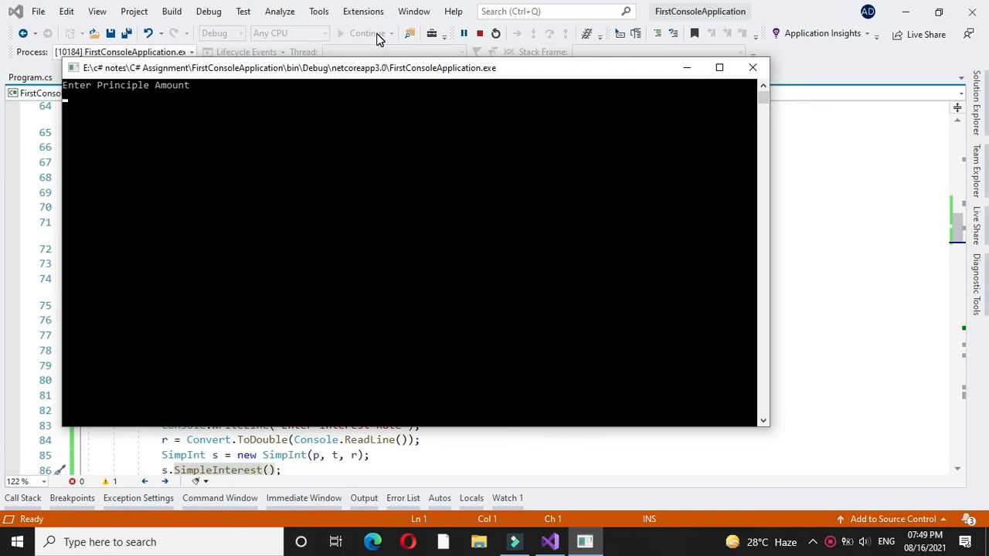
text(100000)
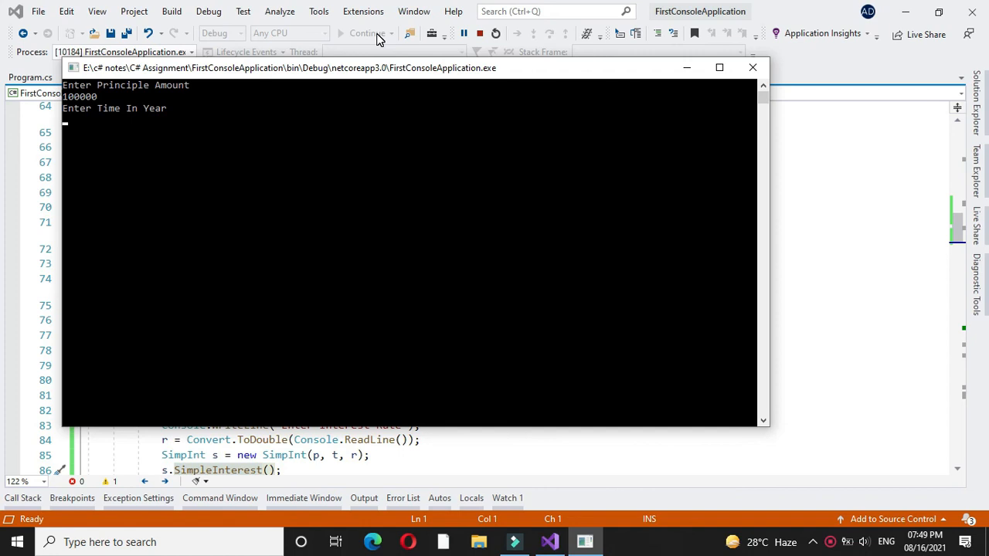
text(2)
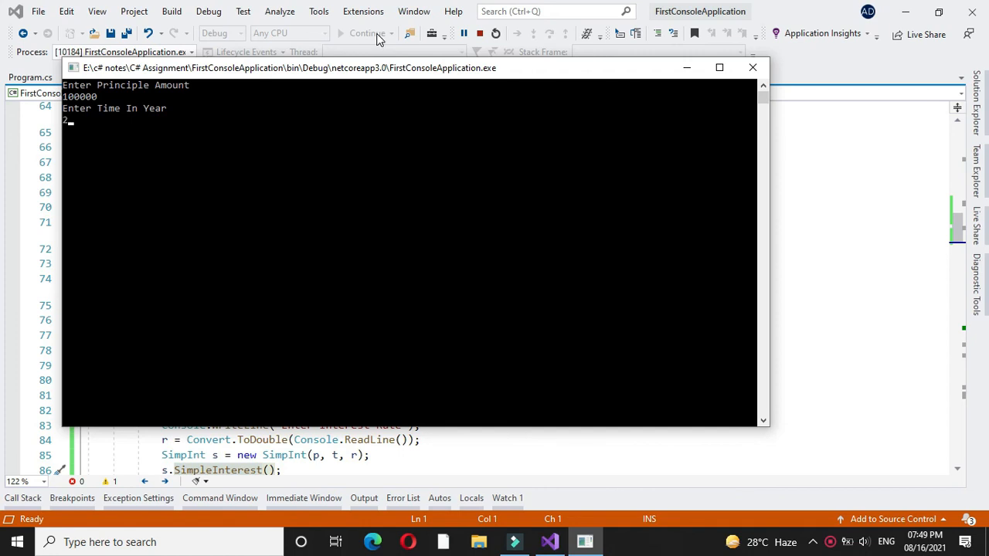
key(enter)
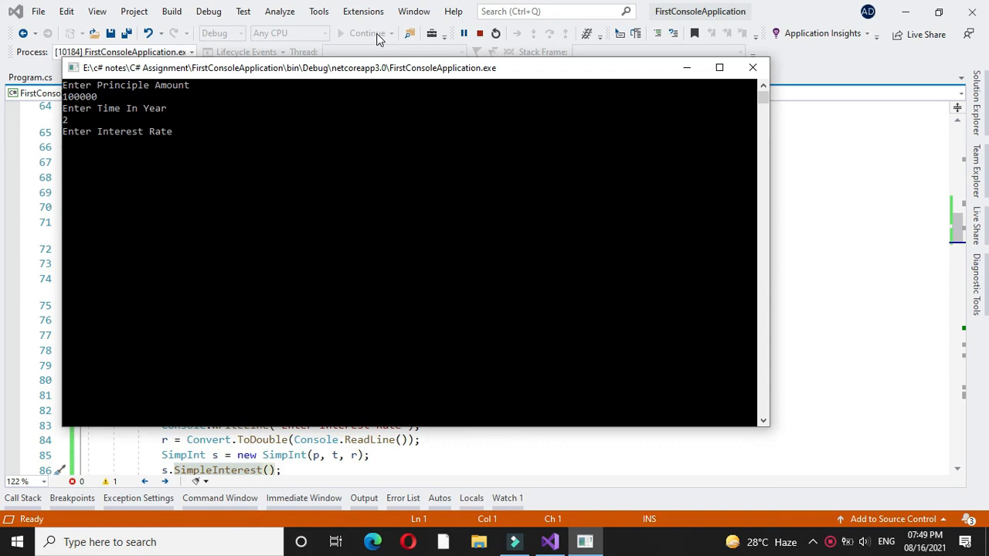
text(8)
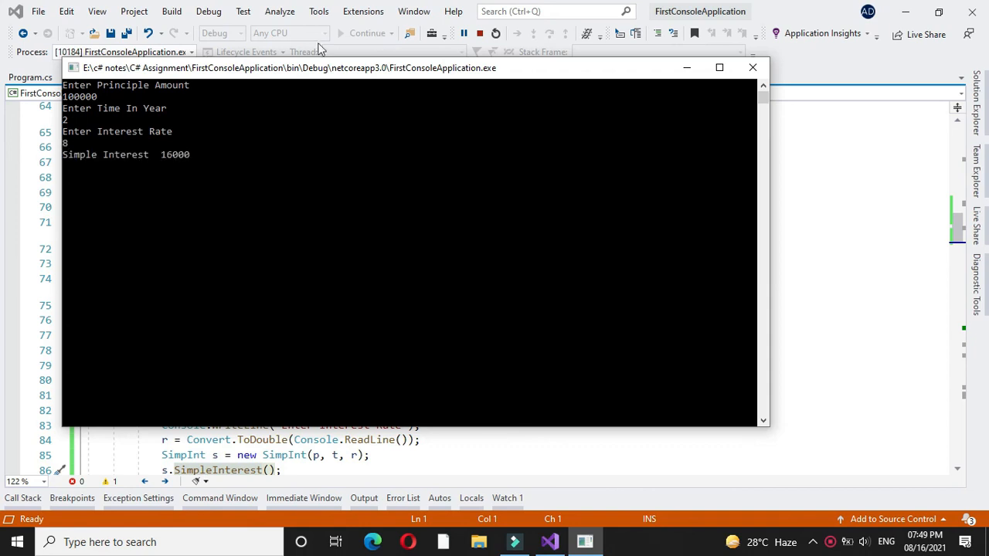
mouse_move(170, 173)
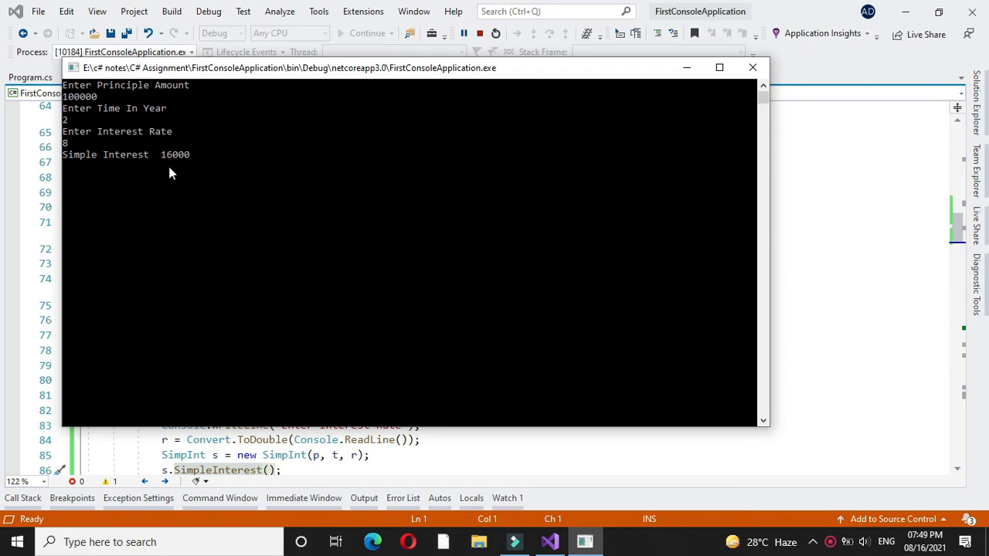
mouse_move(96, 118)
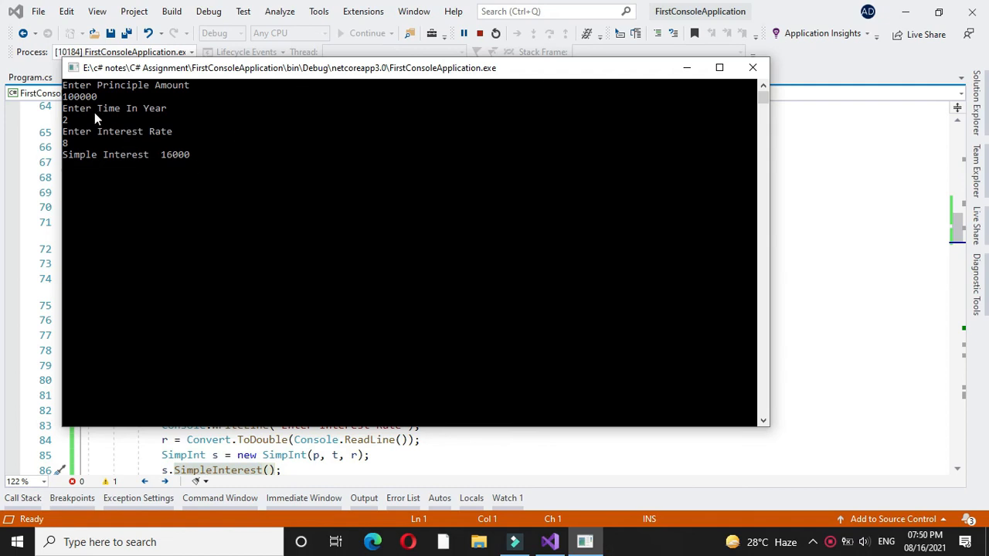